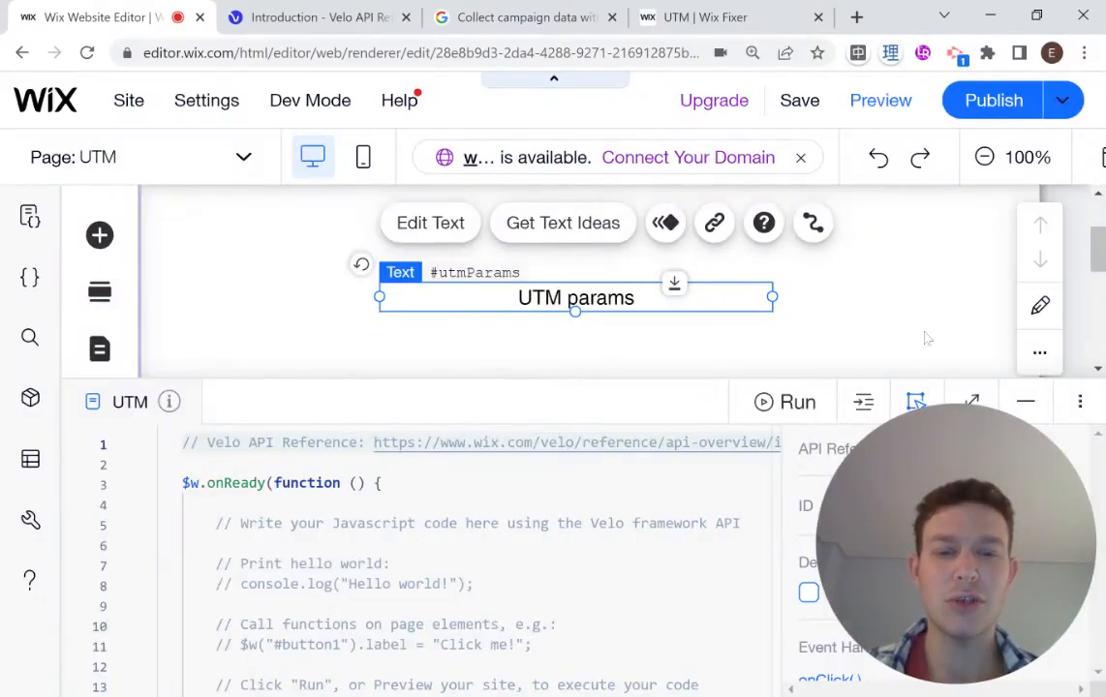
{"action": "mouse_move", "coordinate": [511, 342]}
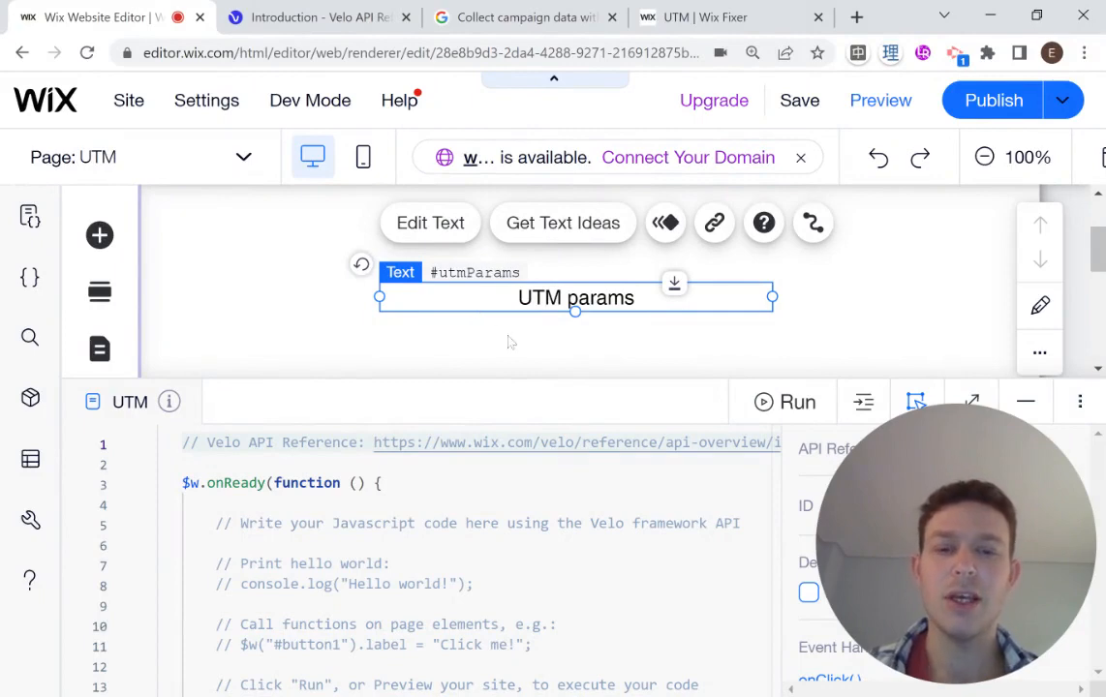
{"action": "mouse_move", "coordinate": [547, 341]}
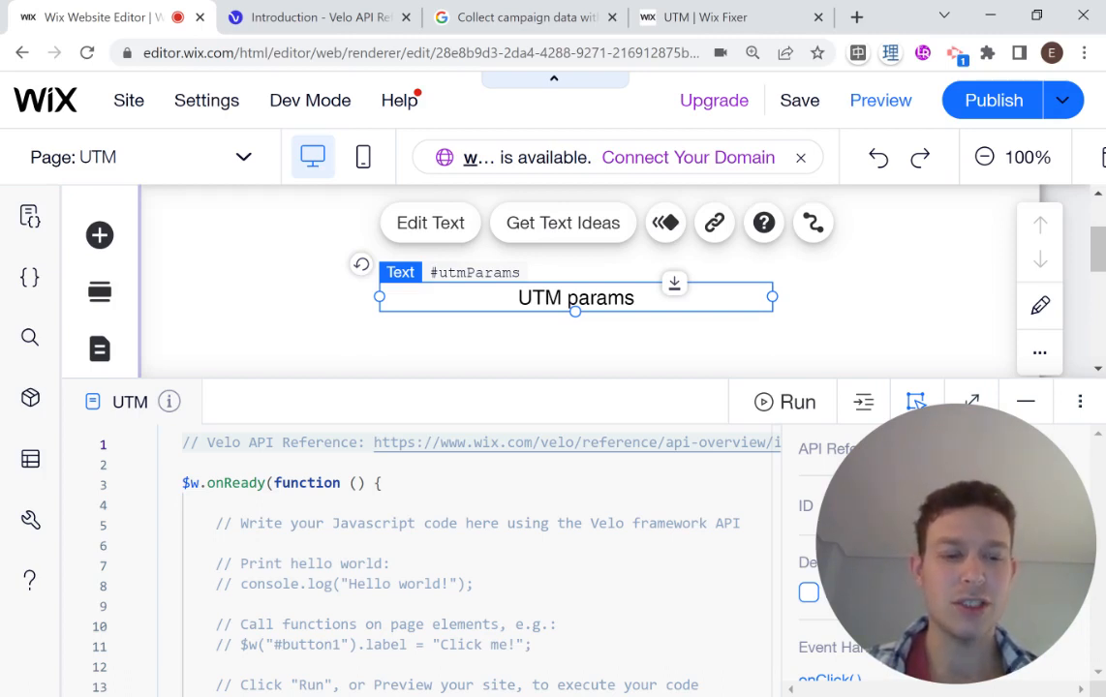
{"action": "mouse_move", "coordinate": [576, 339]}
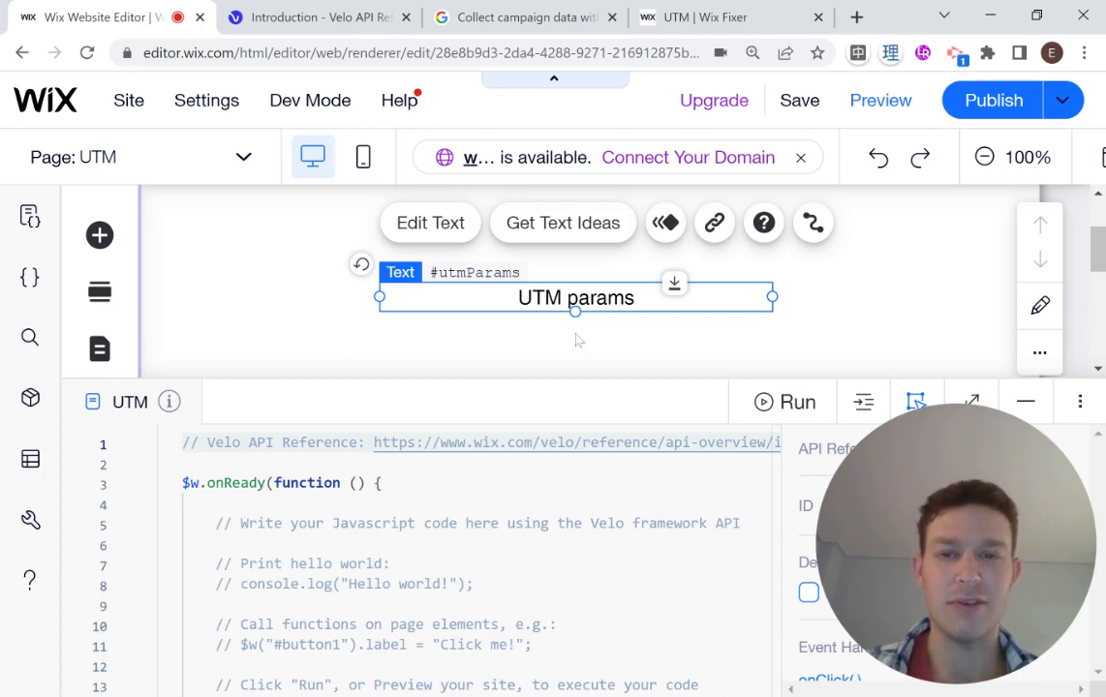
{"action": "mouse_move", "coordinate": [583, 334]}
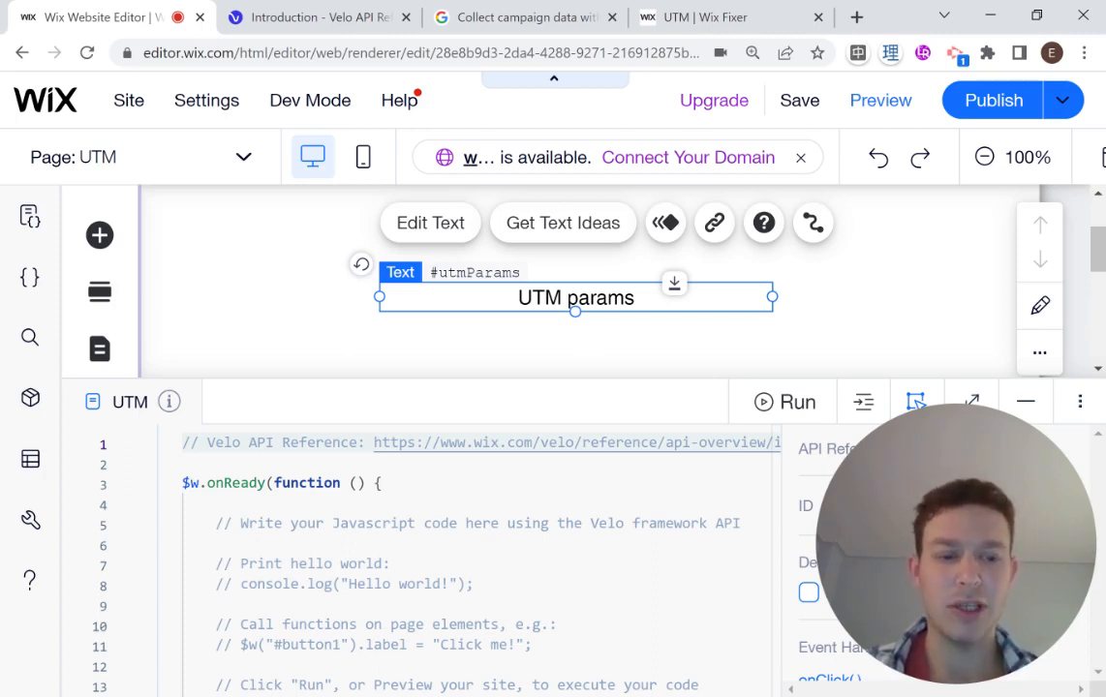
{"action": "mouse_move", "coordinate": [553, 34]}
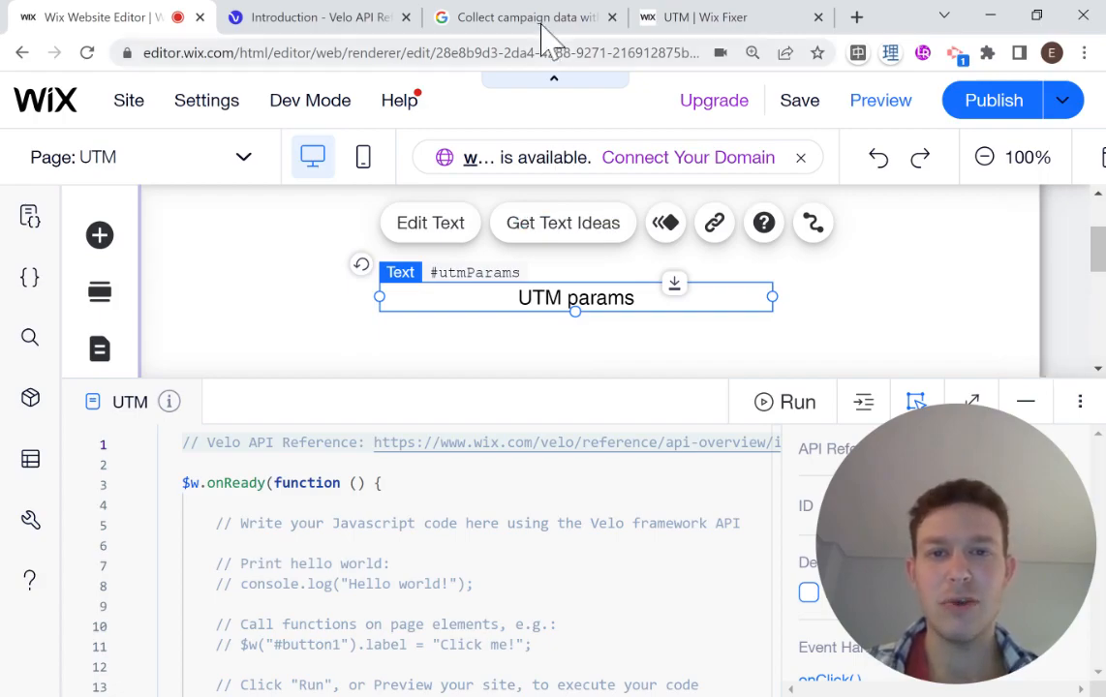
Open the campaign-data article and scroll past the five UTM parameters to the example URL
{"action": "left_click", "coordinate": [523, 17]}
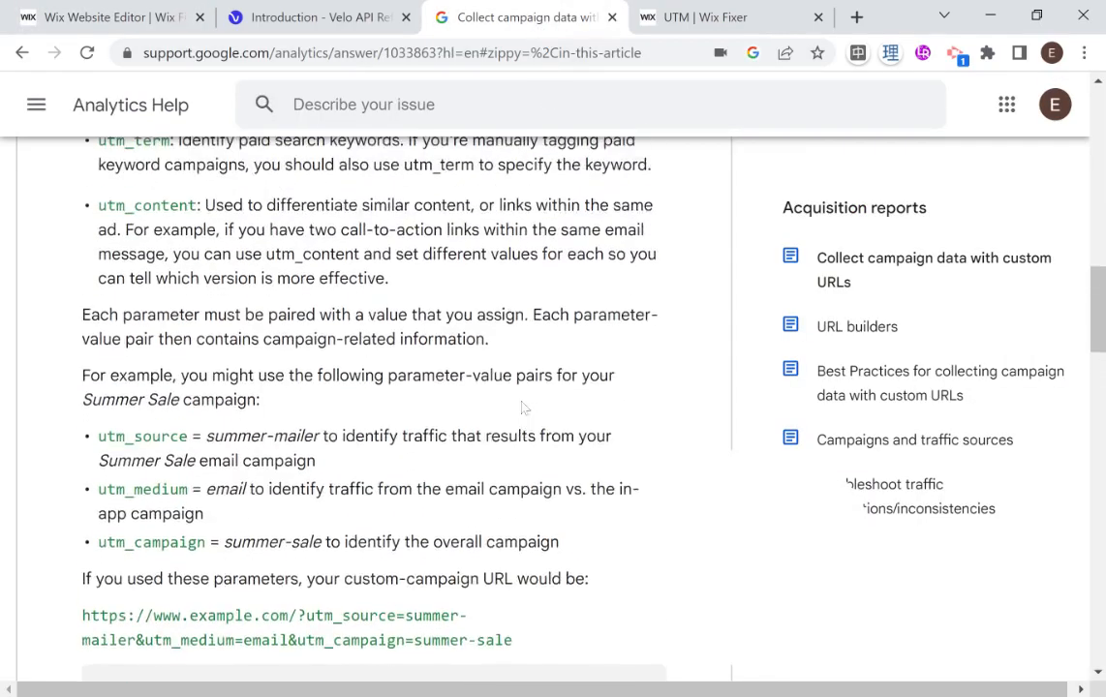
{"action": "scroll", "scroll_direction": "up", "scroll_amount": 3}
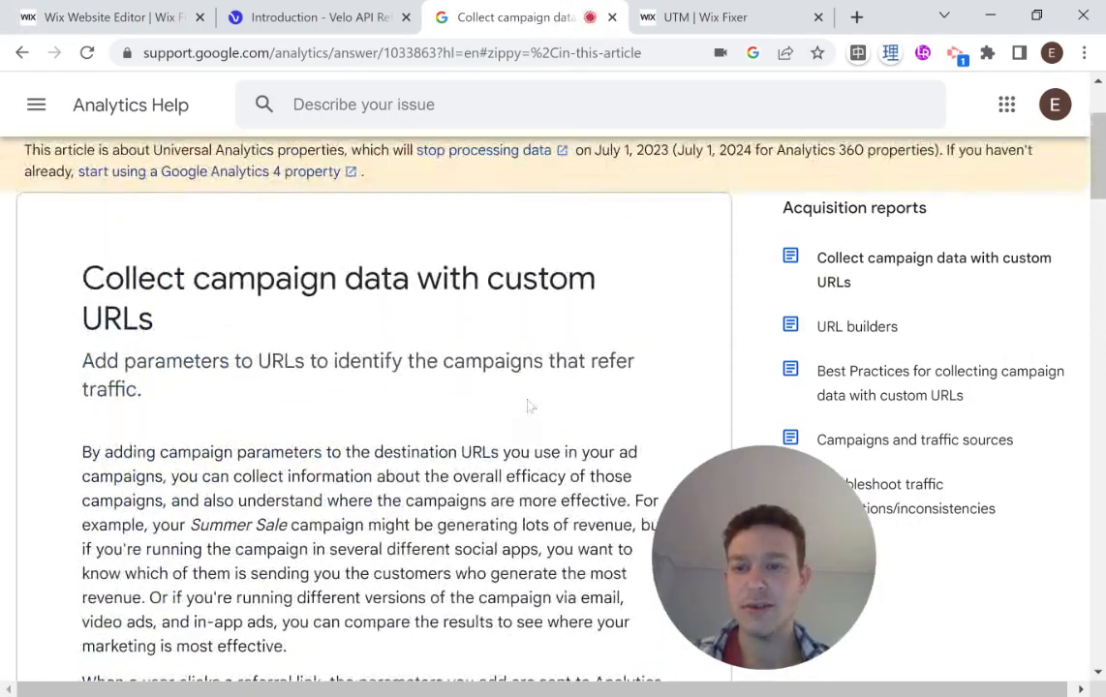
{"action": "scroll", "scroll_direction": "down", "scroll_amount": 3}
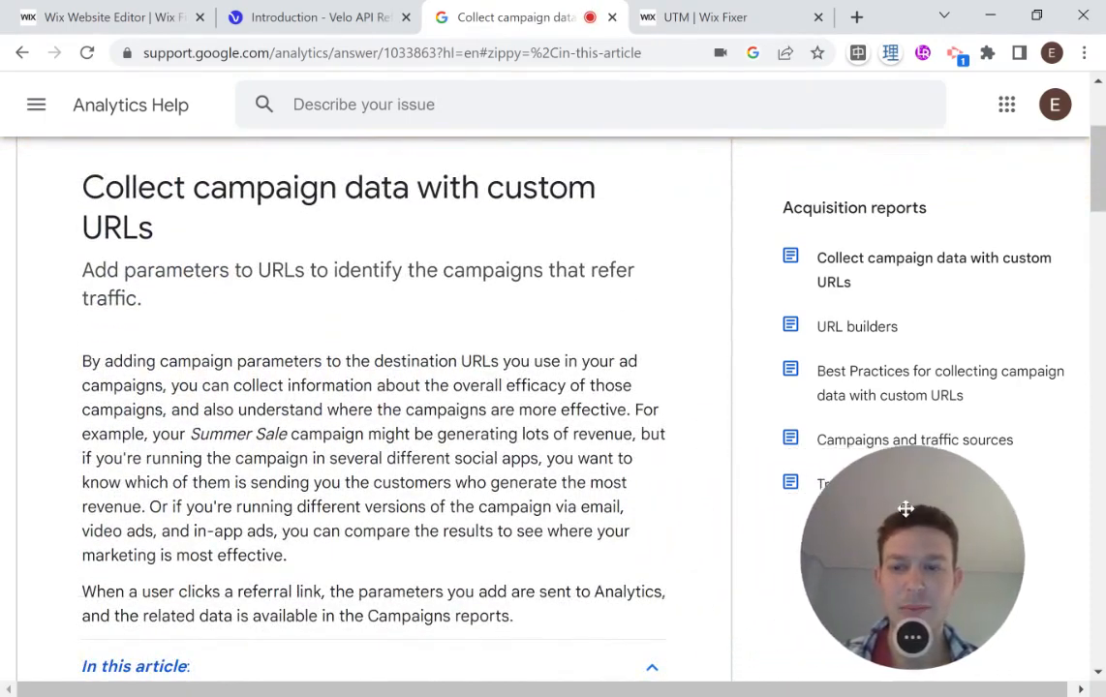
{"action": "scroll", "scroll_direction": "down", "scroll_amount": 3}
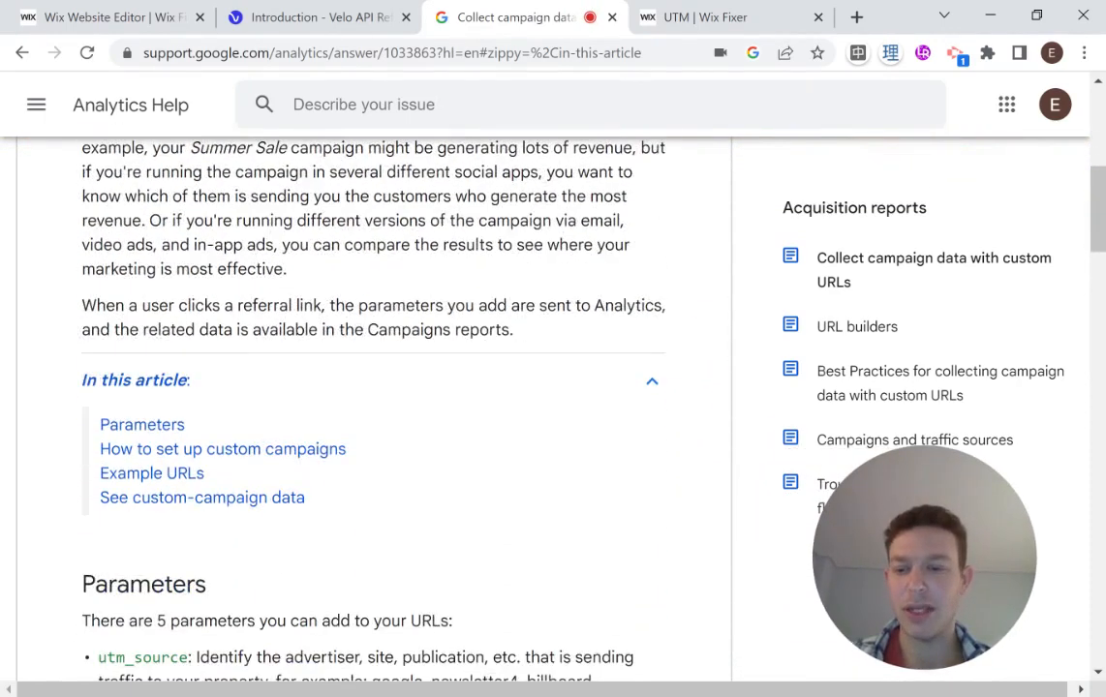
{"action": "scroll", "scroll_direction": "down", "scroll_amount": 3}
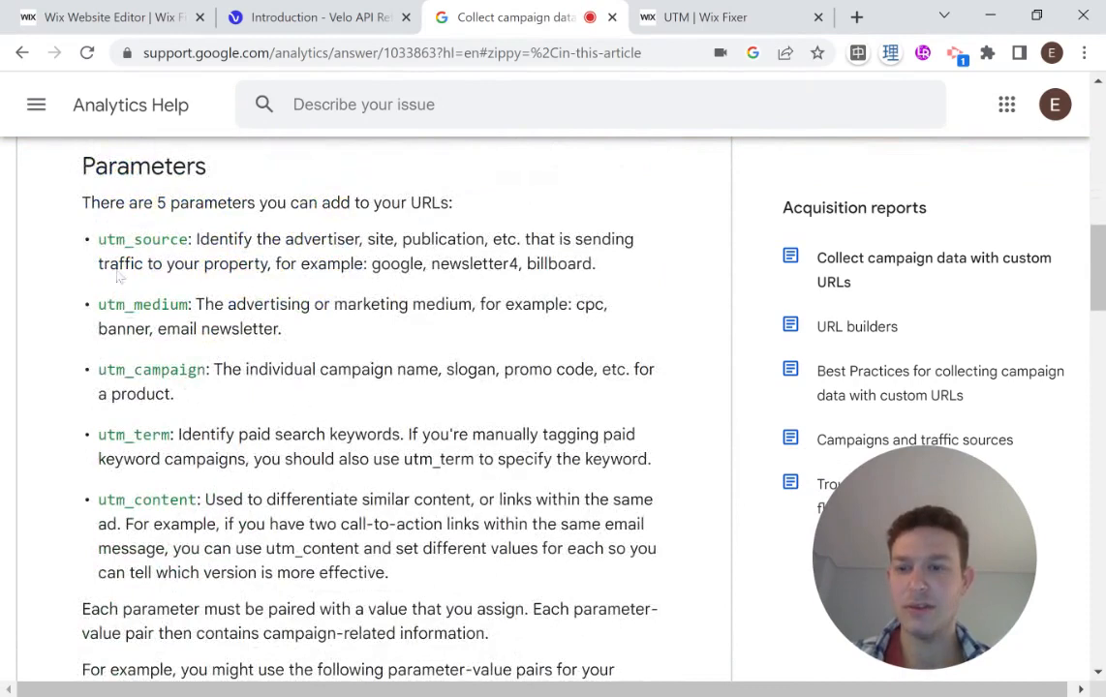
{"action": "double_click", "coordinate": [138, 239]}
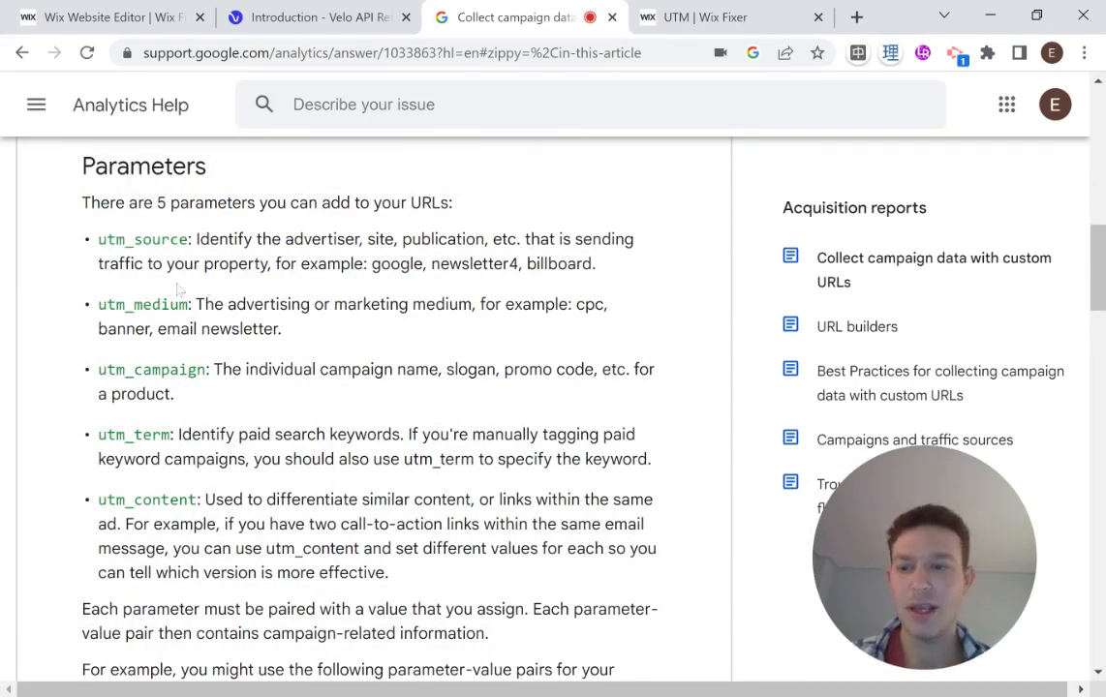
{"action": "mouse_move", "coordinate": [261, 391]}
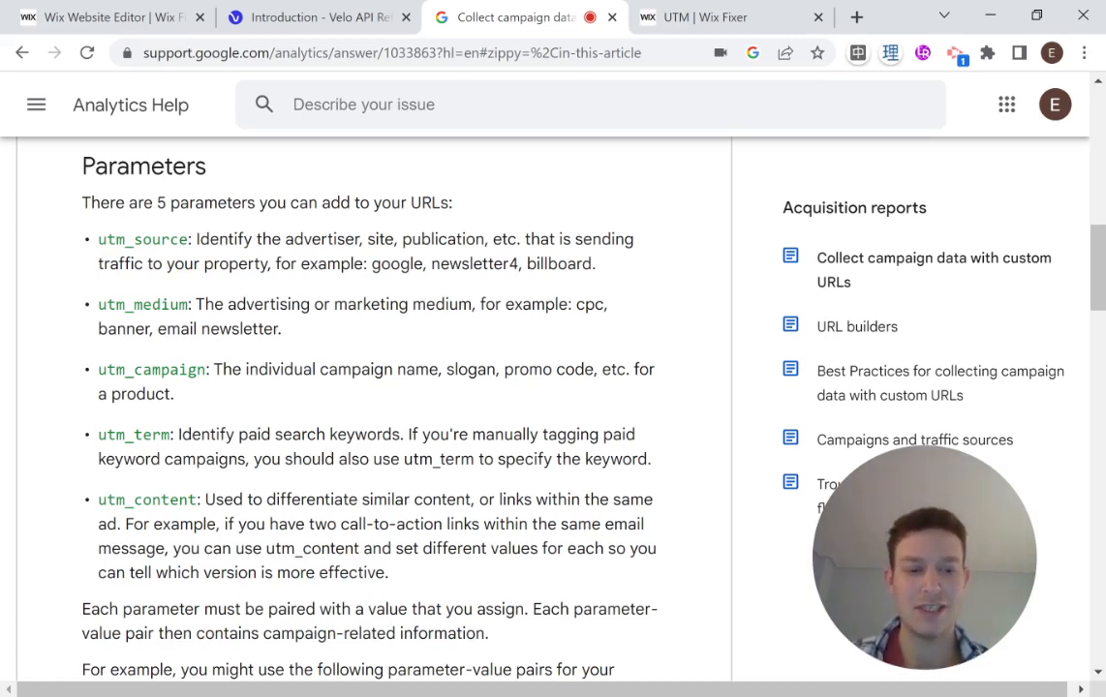
{"action": "scroll", "scroll_direction": "down", "scroll_amount": 3}
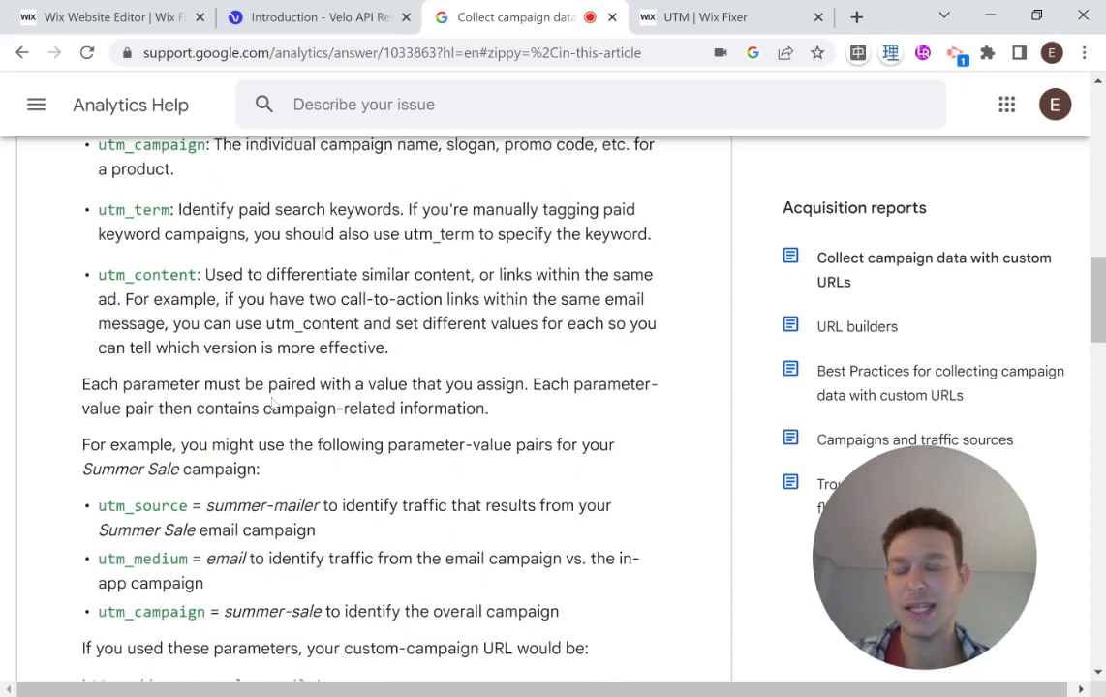
{"action": "scroll", "scroll_direction": "down", "scroll_amount": 3}
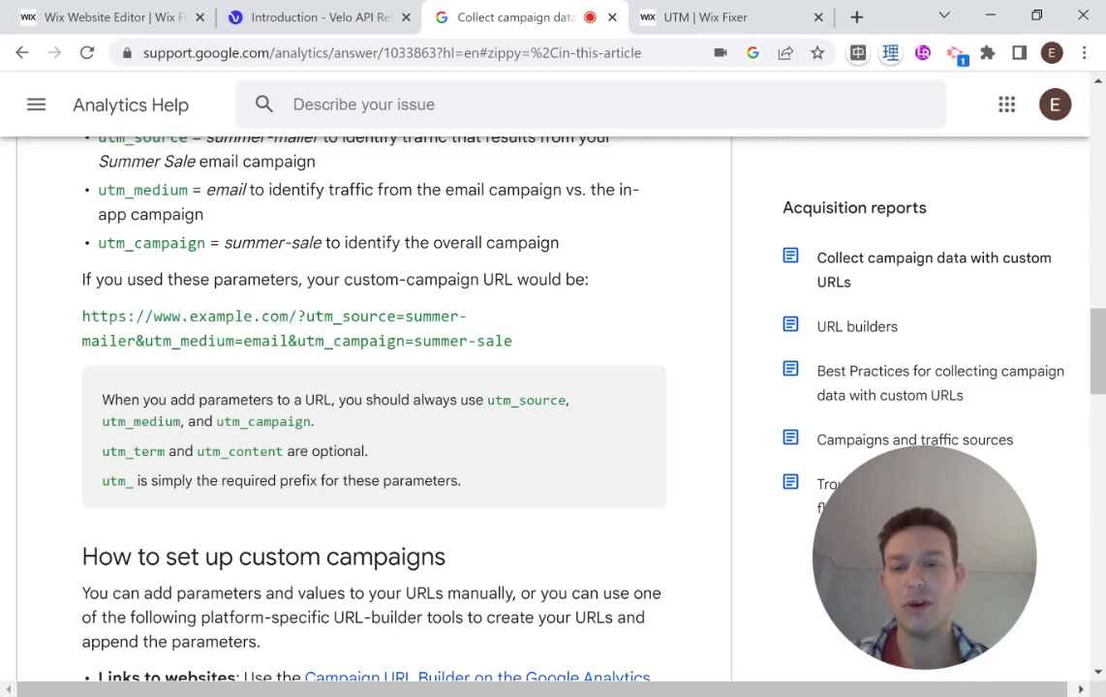
Highlight the example URL's query string and utm_source, then switch to the wix-location reference
{"action": "left_click_drag", "start_coordinate": [315, 316], "coordinate": [511, 341]}
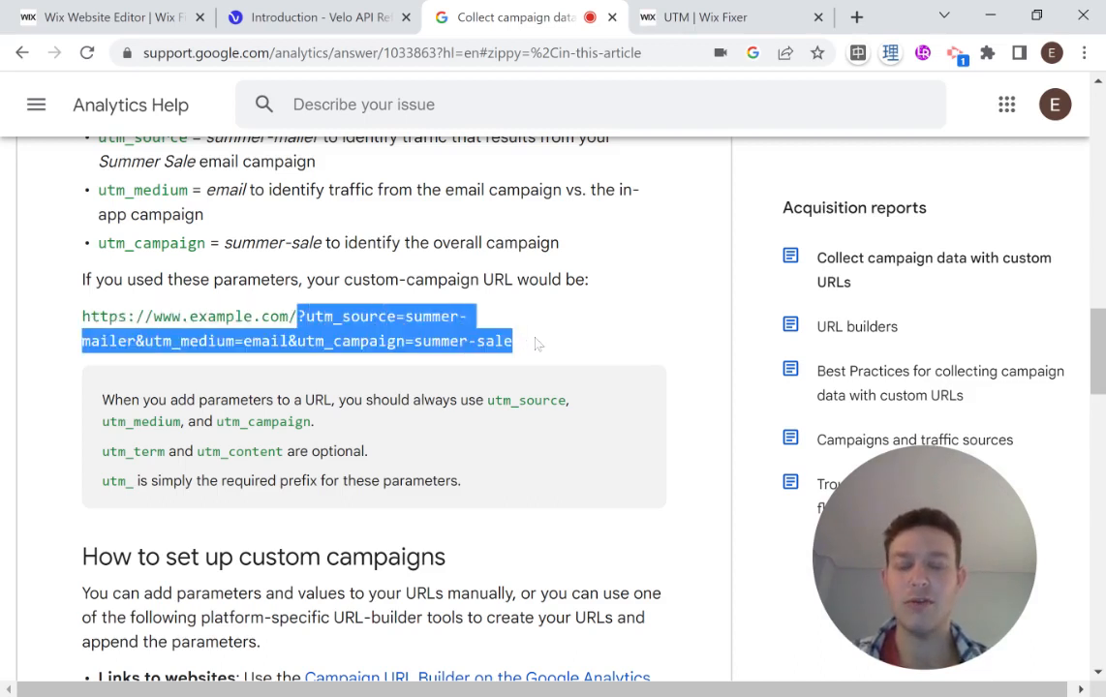
{"action": "left_click", "coordinate": [542, 341]}
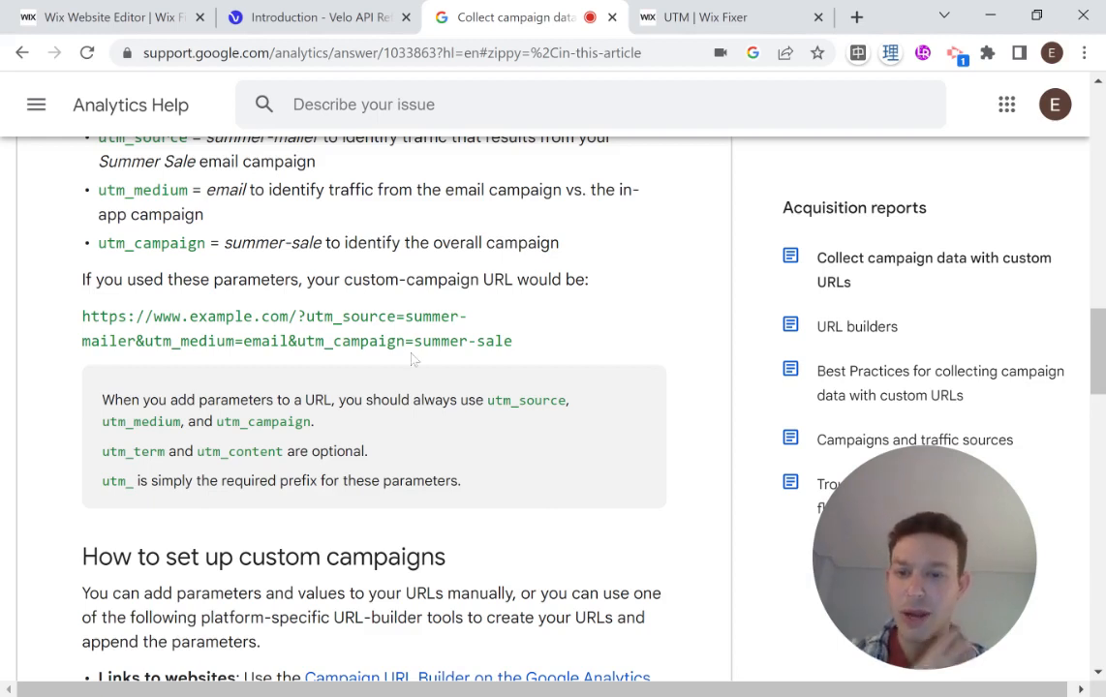
{"action": "mouse_move", "coordinate": [295, 298]}
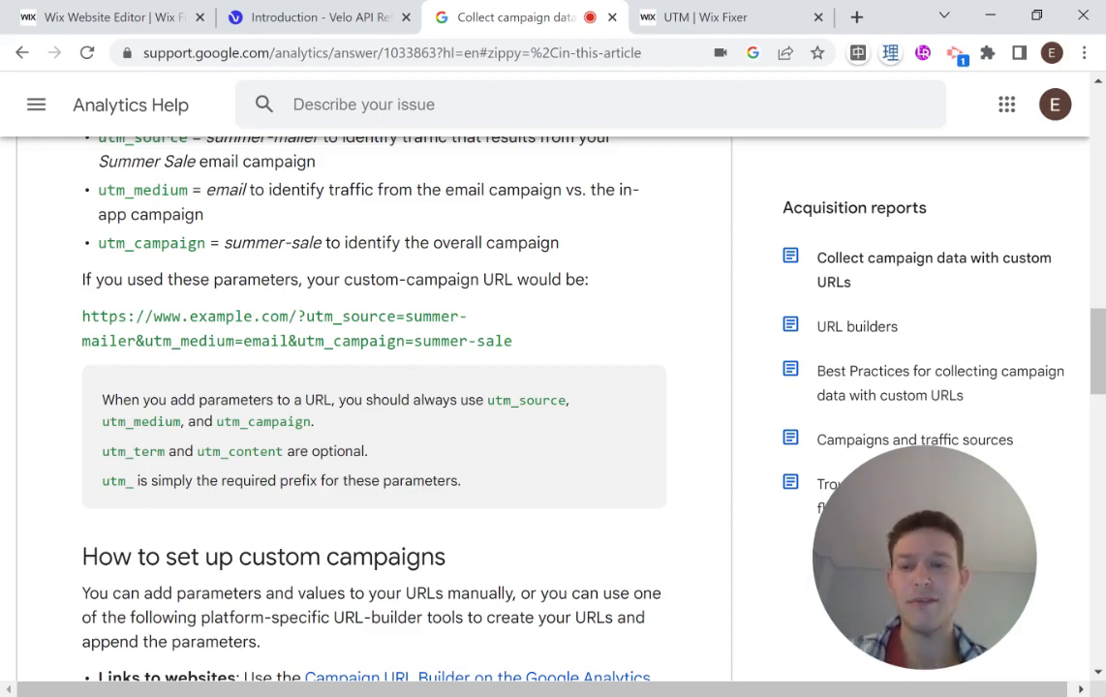
{"action": "double_click", "coordinate": [338, 316]}
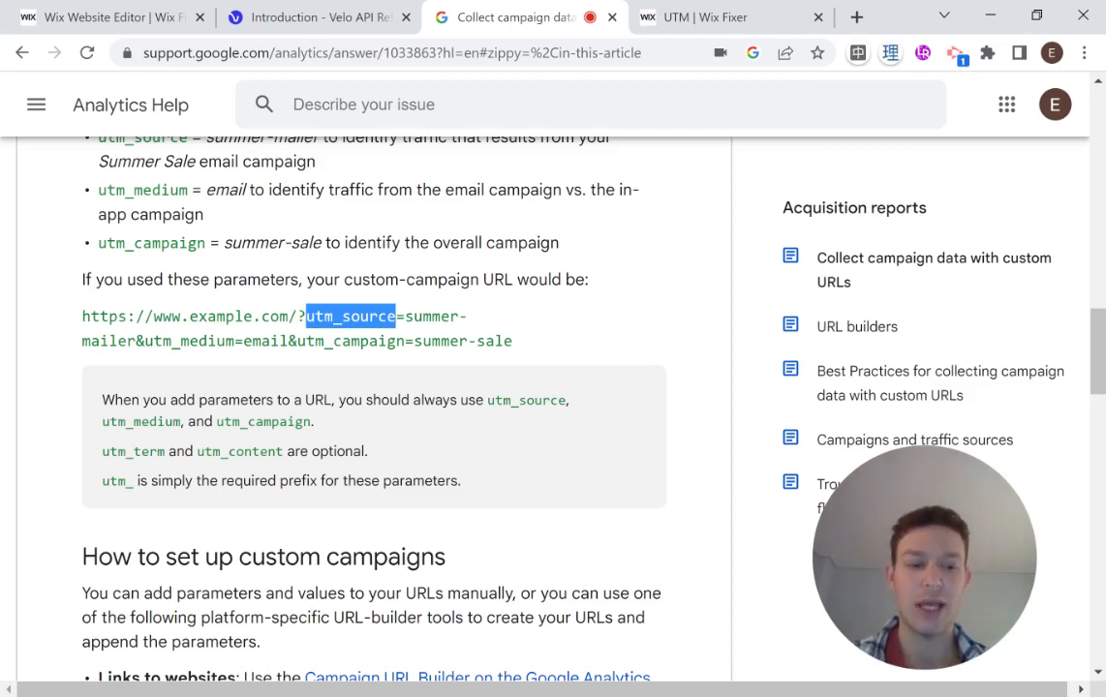
{"action": "left_click", "coordinate": [313, 17]}
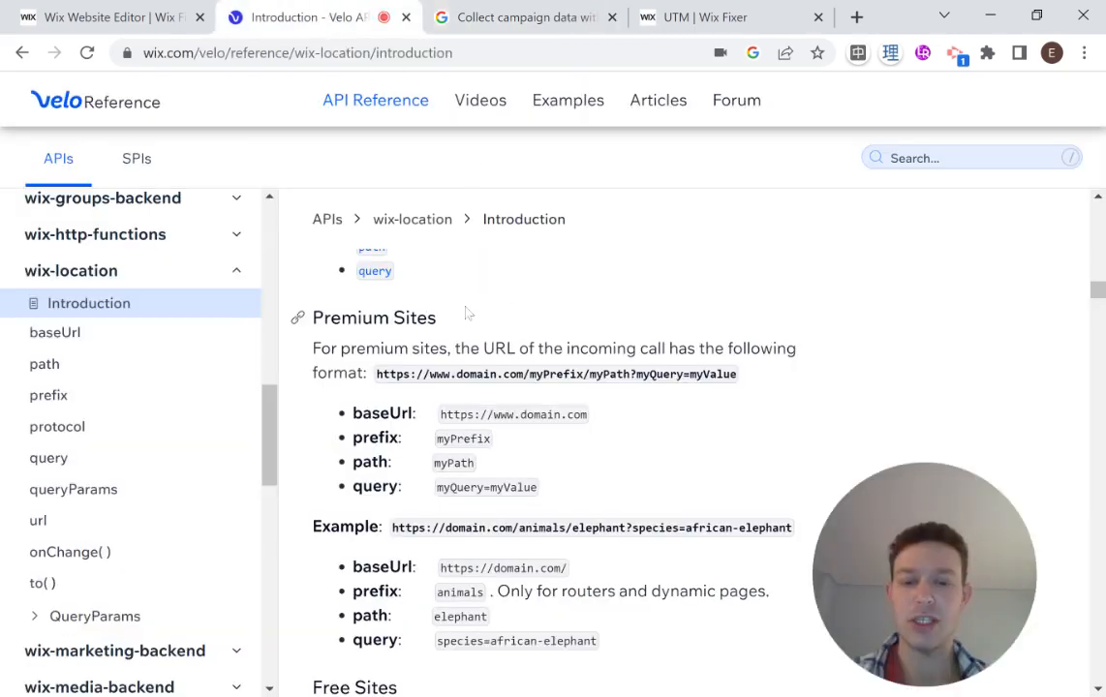
Check the Premium Sites query format, then return to the UTM page code
{"action": "scroll", "scroll_direction": "down", "scroll_amount": 3}
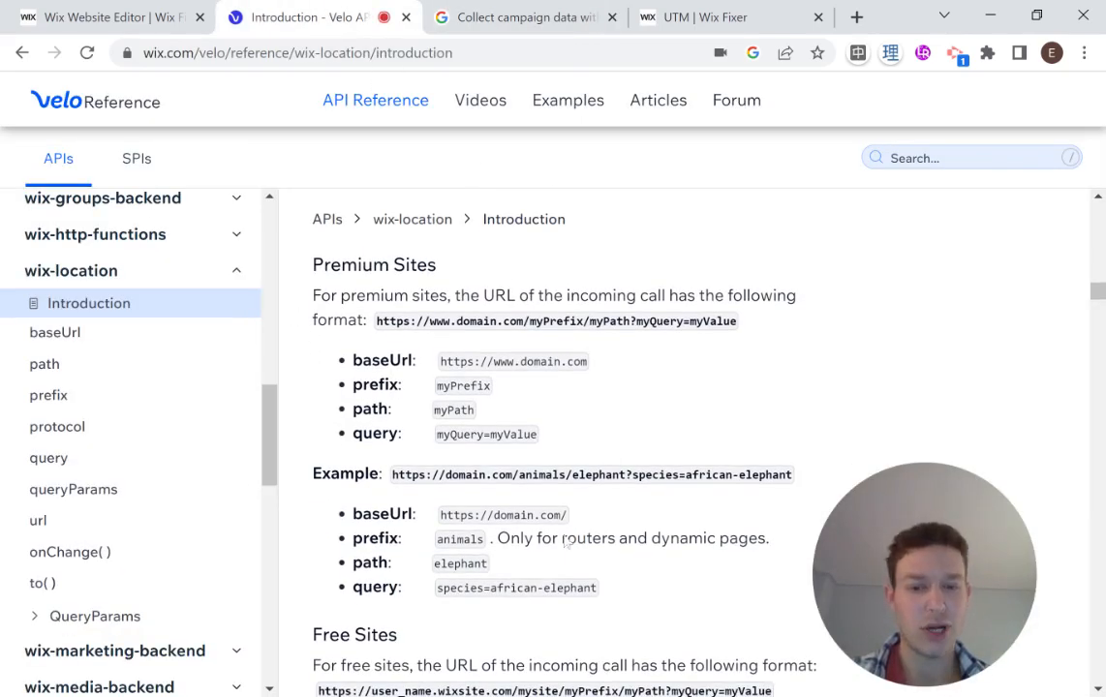
{"action": "mouse_move", "coordinate": [688, 388]}
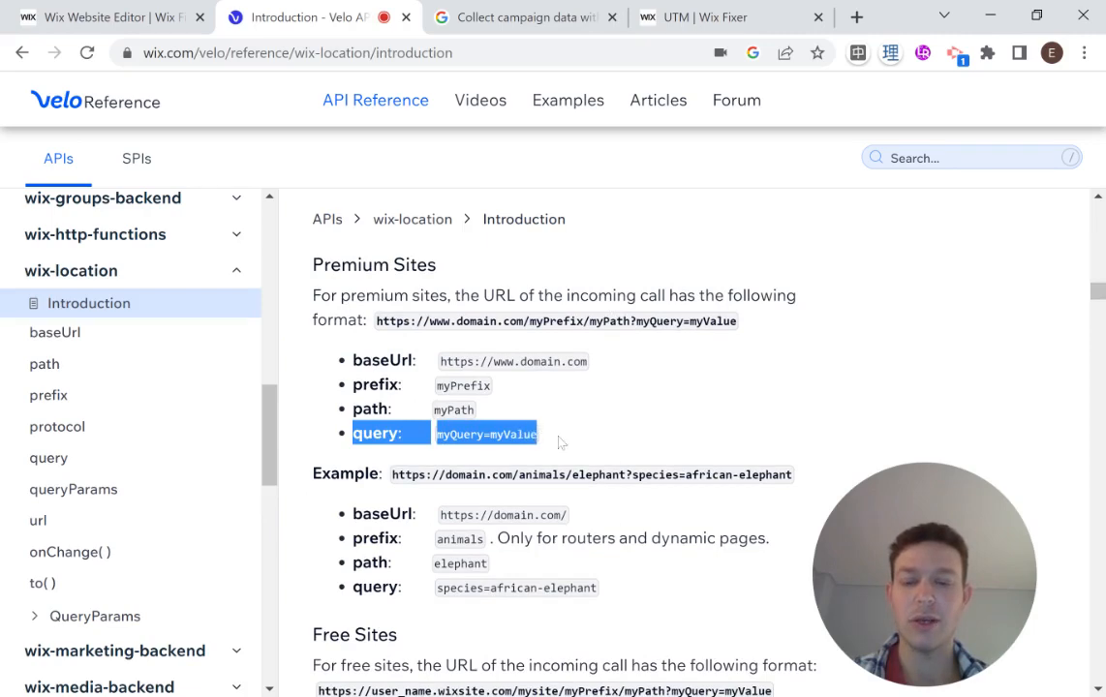
{"action": "left_click", "coordinate": [106, 17]}
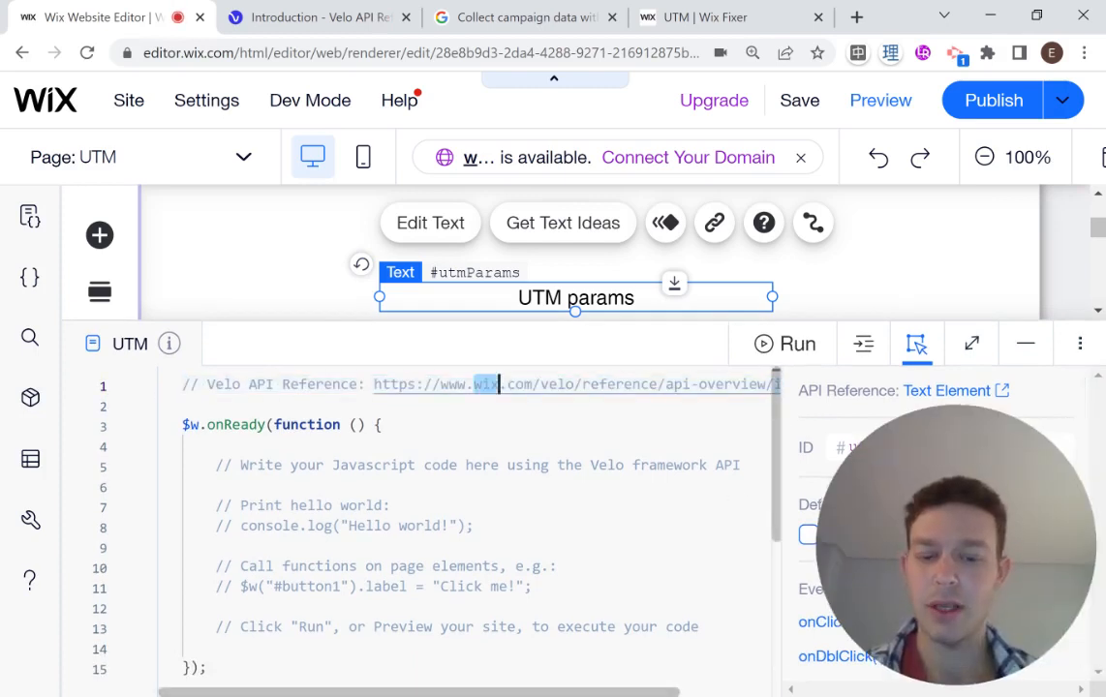
Import wixLocation from 'wix-location' and reference wixLocation.query inside $w.onReady
{"action": "type", "text": "import"}
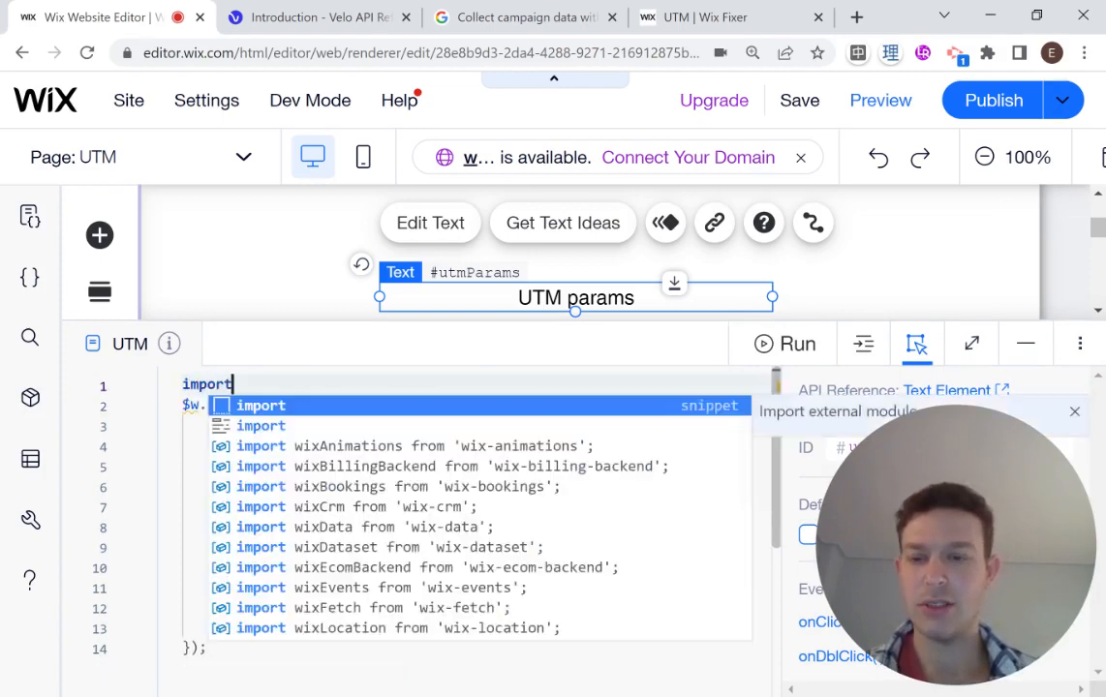
{"action": "type", "text": "wixLocation from 'wix-location';"}
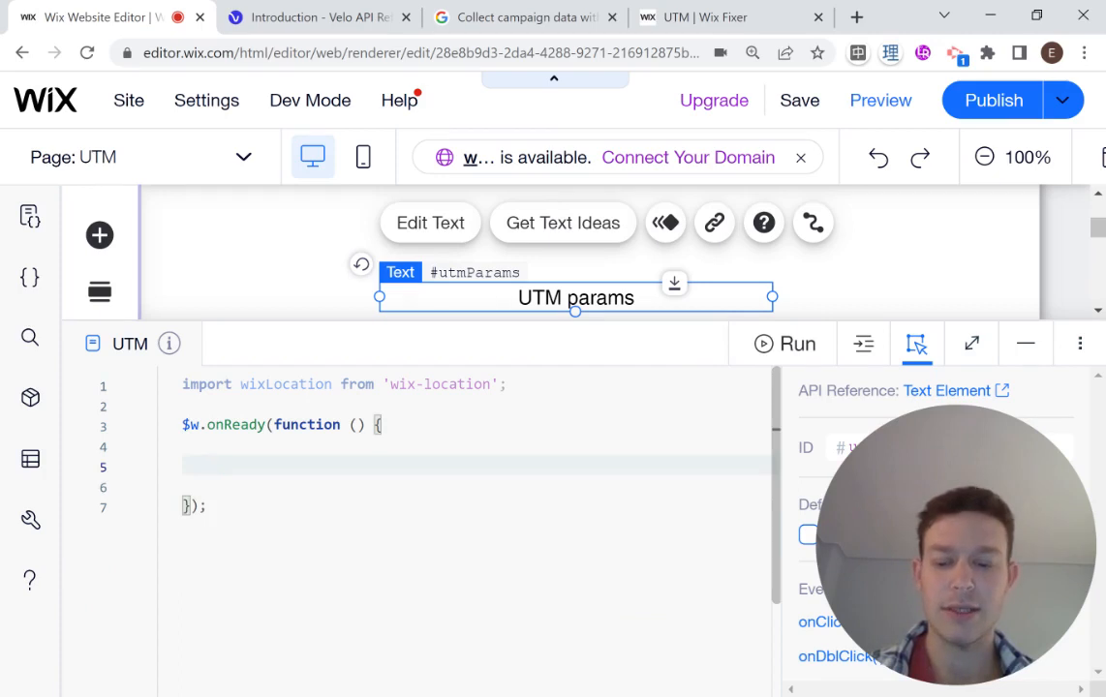
{"action": "type", "text": "wixLocation"}
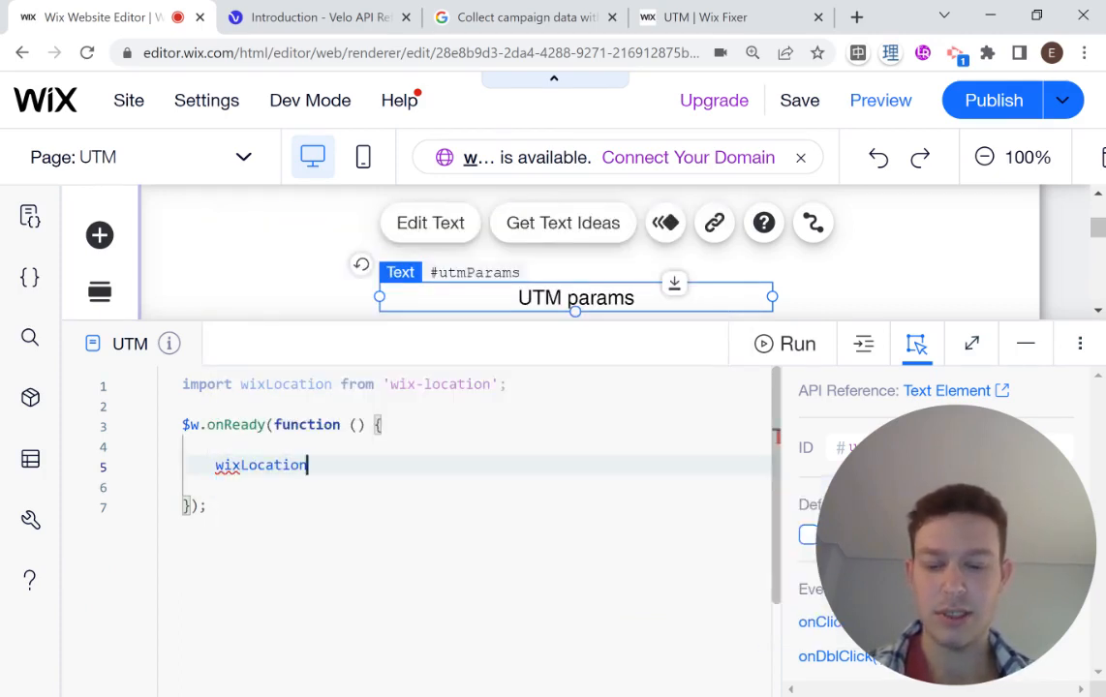
{"action": "type", "text": ".query"}
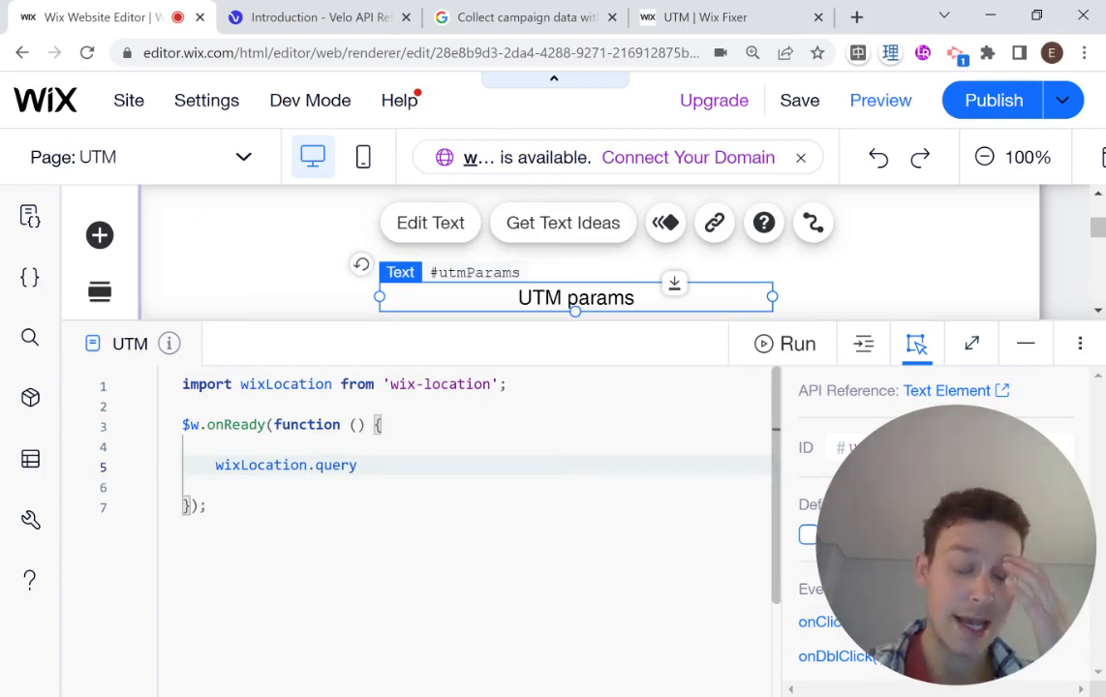
{"action": "left_click", "coordinate": [356, 465]}
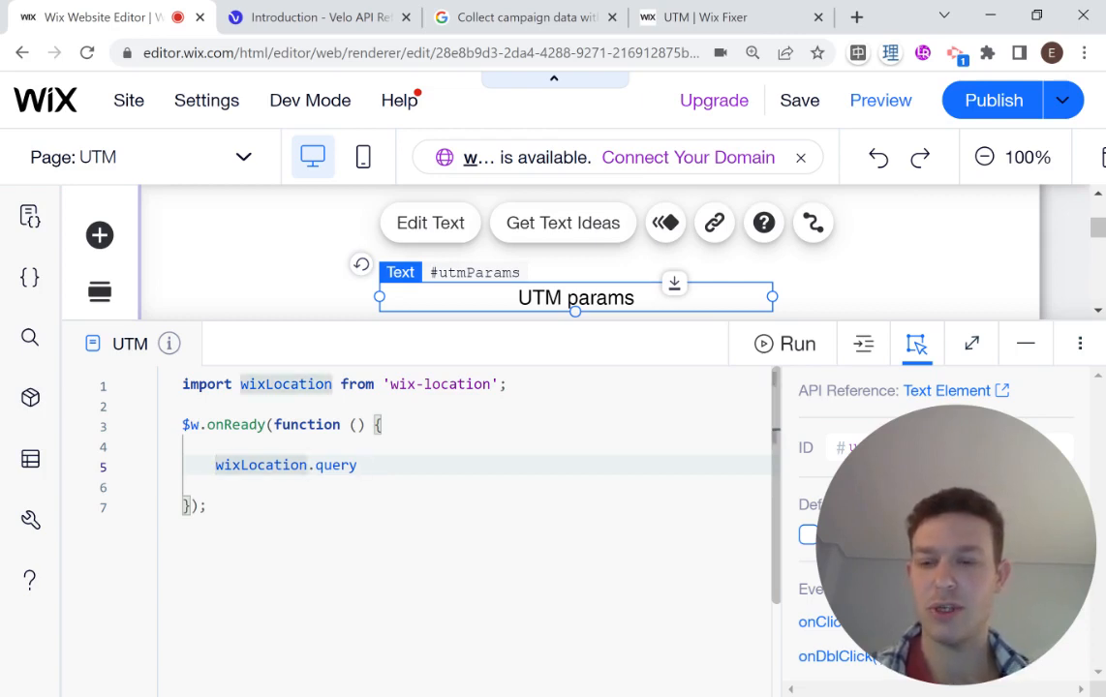
Store wixLocation.query in a queries constant and begin a console.log(queries) line
{"action": "type", "text": "const"}
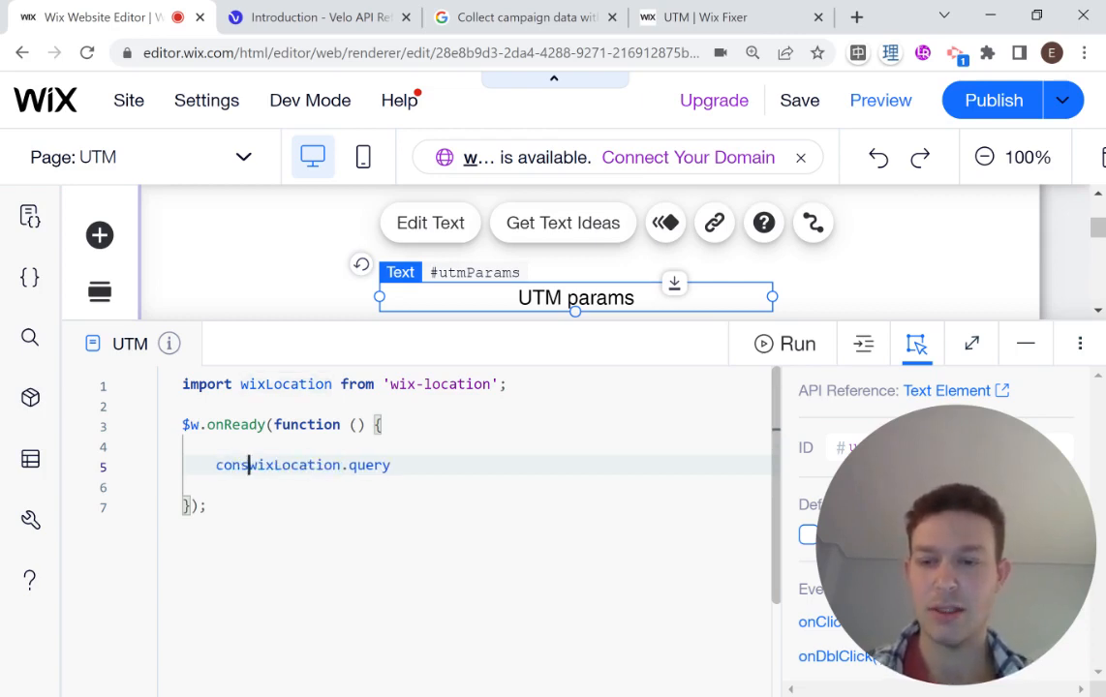
{"action": "type", "text": "quer"}
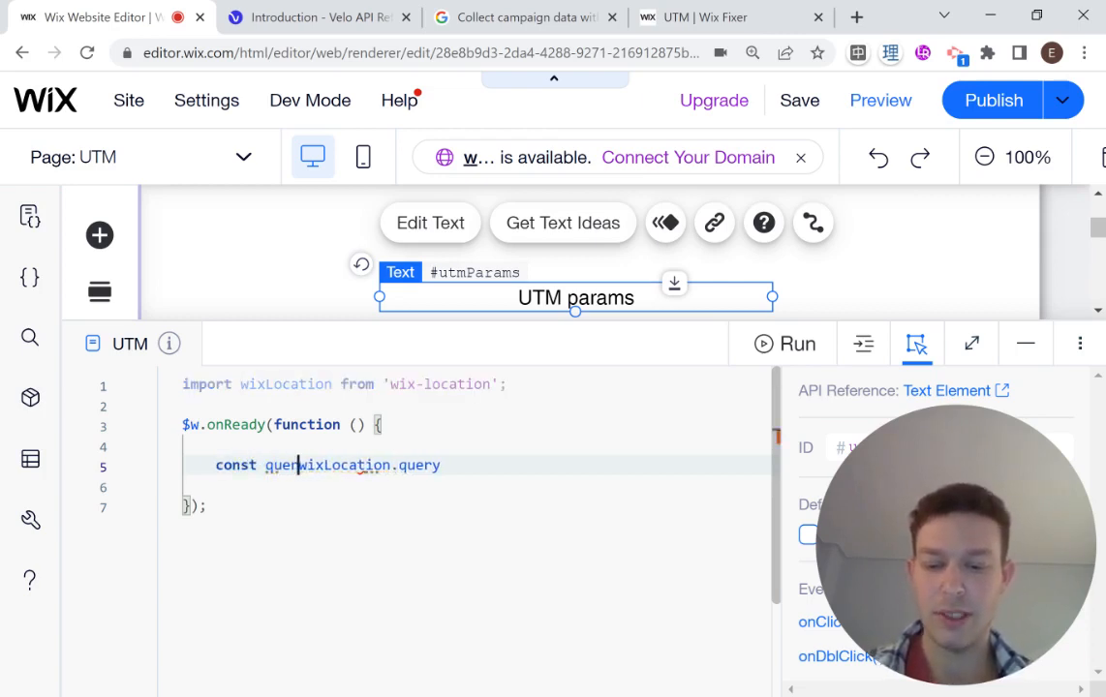
{"action": "type", "text": "ies ="}
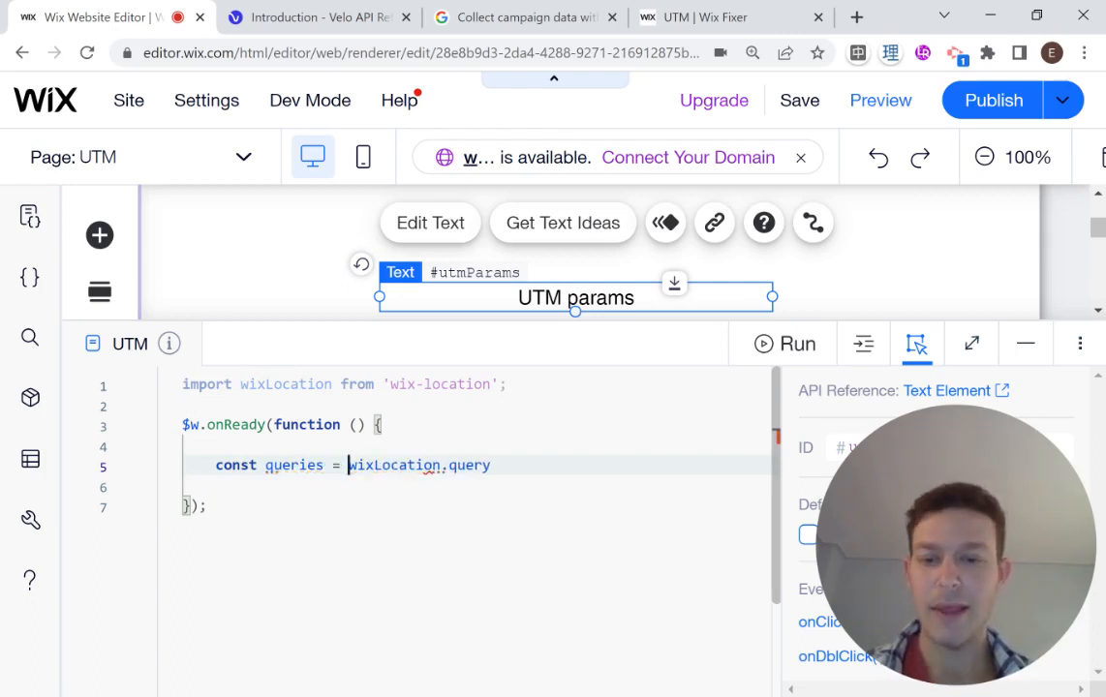
{"action": "type", "text": ";"}
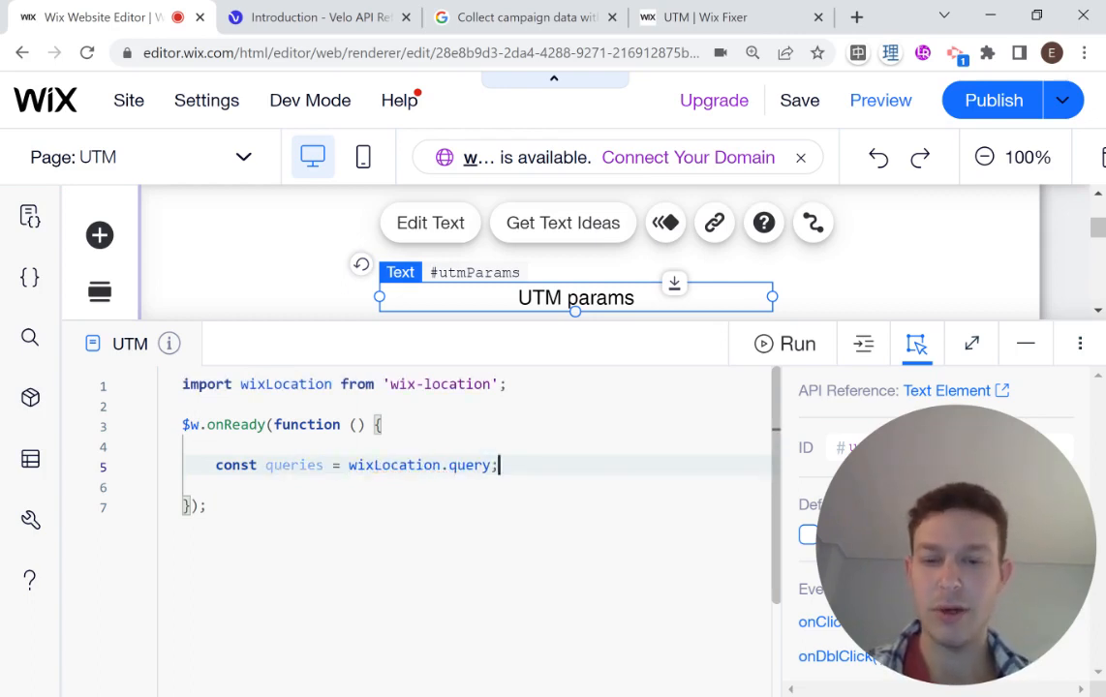
{"action": "type", "text": "console.log(queries);"}
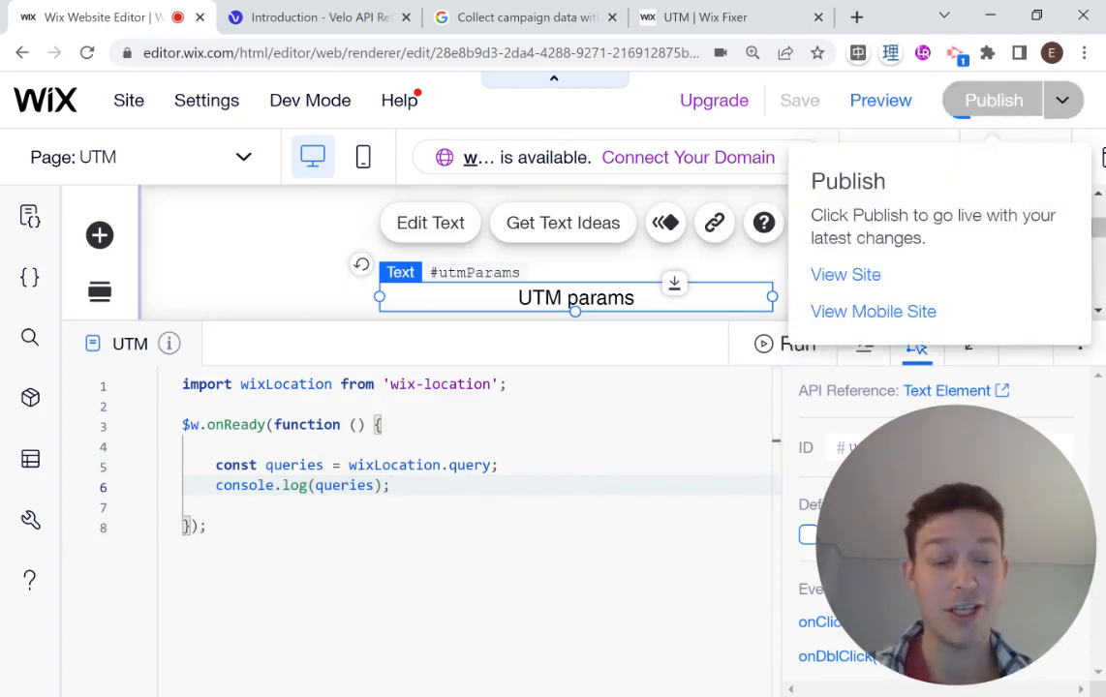
Close the Congratulations publish dialog and return to the campaign-data help article
{"action": "left_click", "coordinate": [992, 100]}
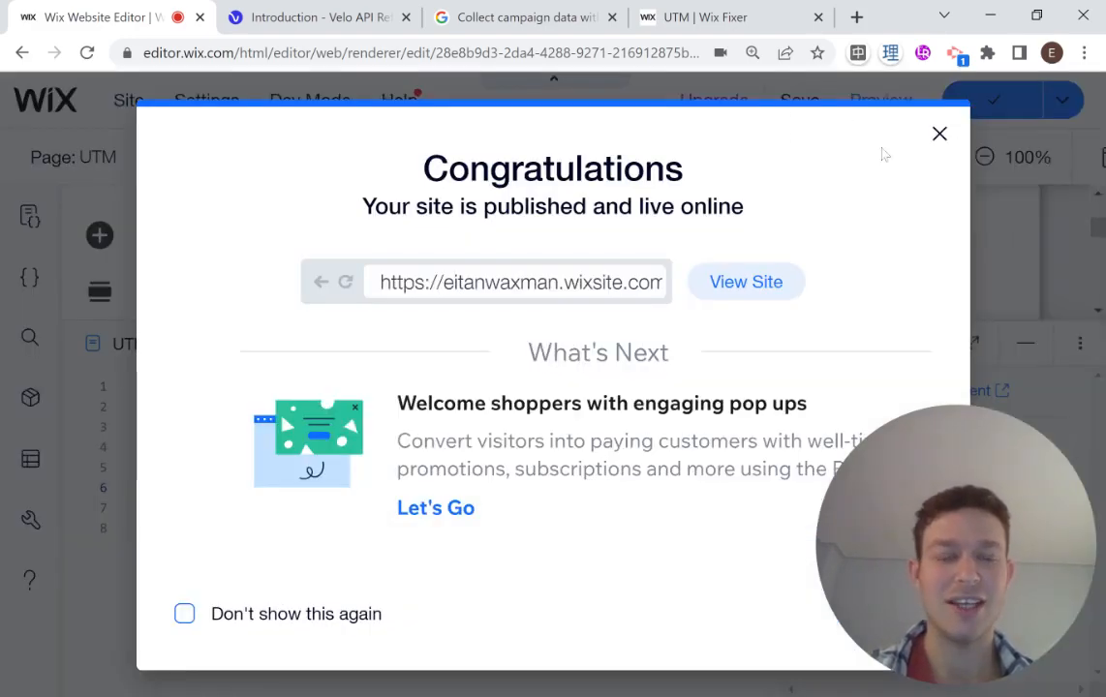
{"action": "left_click", "coordinate": [938, 133]}
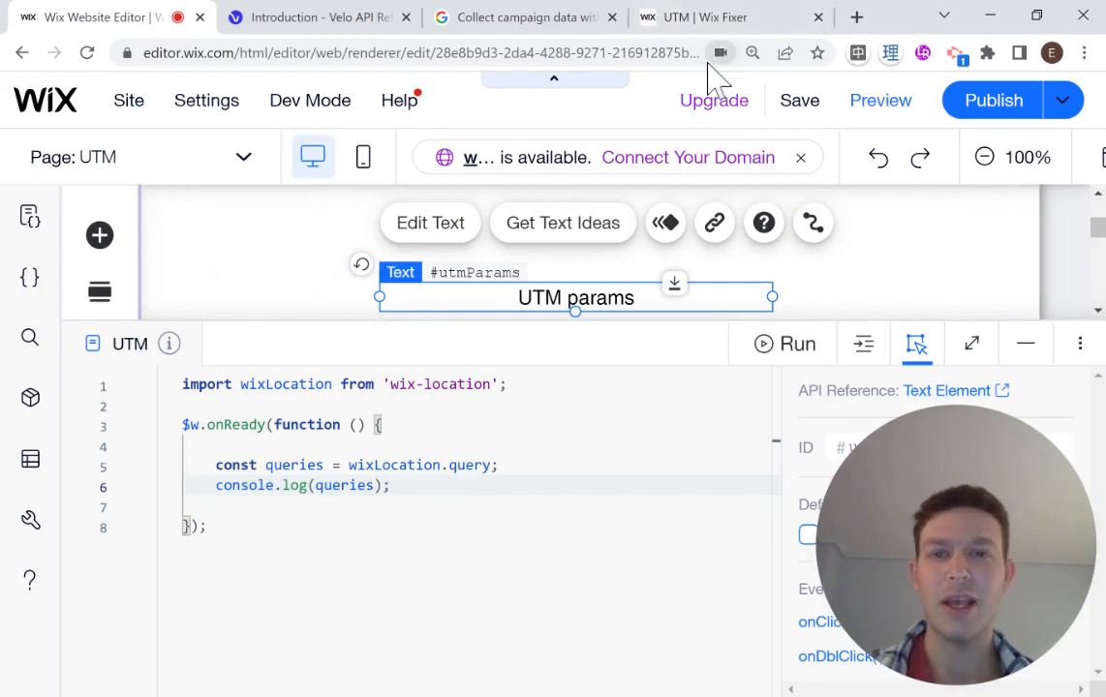
{"action": "left_click", "coordinate": [523, 16]}
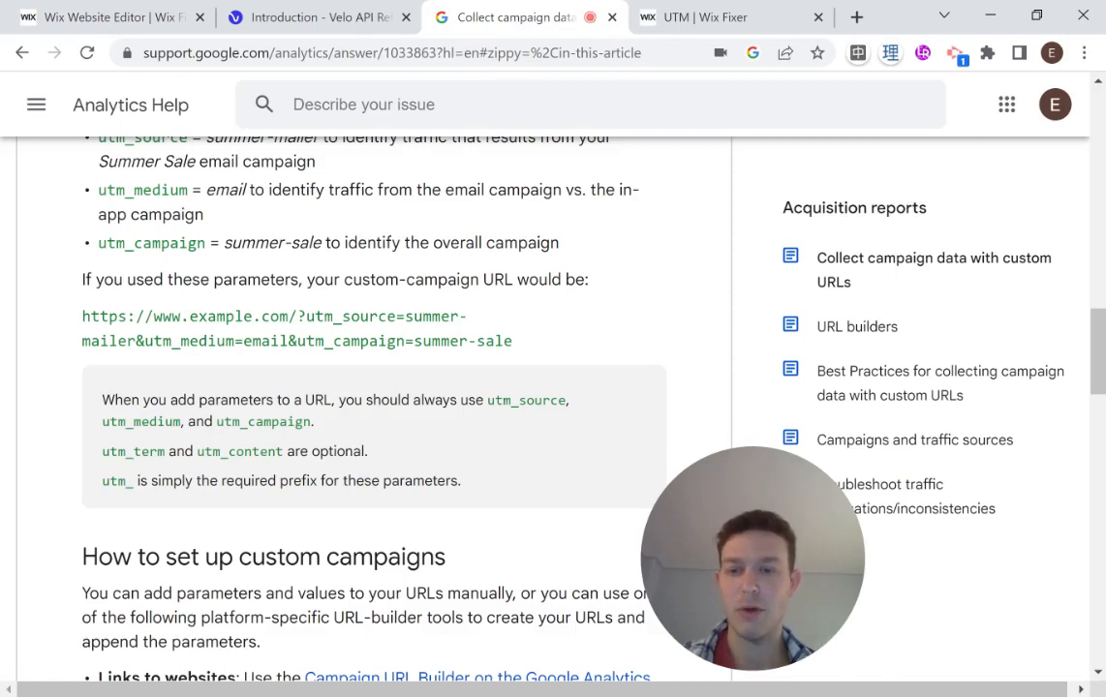
Copy the example URL's utm query string and load the live UTM page with it
{"action": "double_click", "coordinate": [286, 315]}
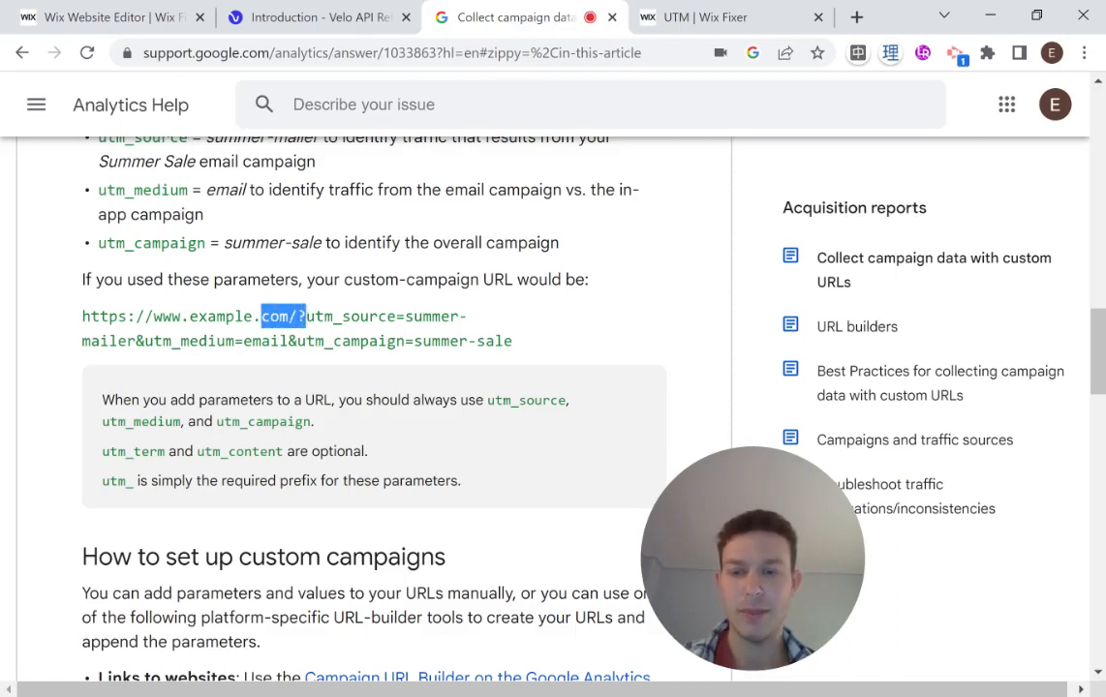
{"action": "left_click_drag", "start_coordinate": [300, 316], "coordinate": [511, 340]}
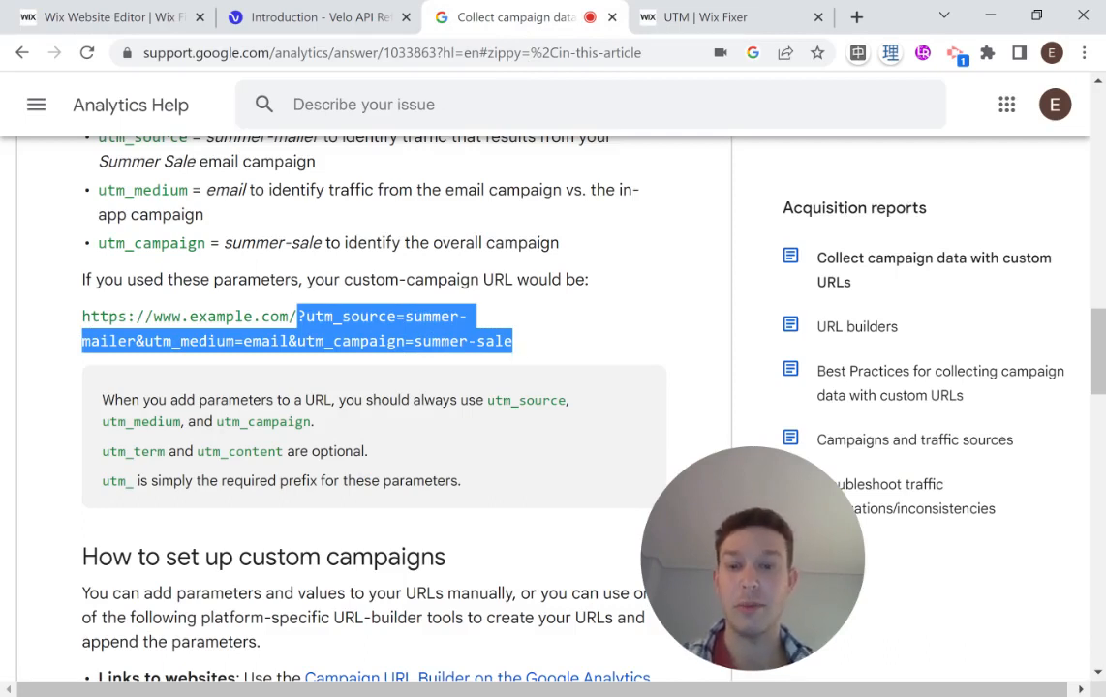
{"action": "left_click", "coordinate": [722, 16]}
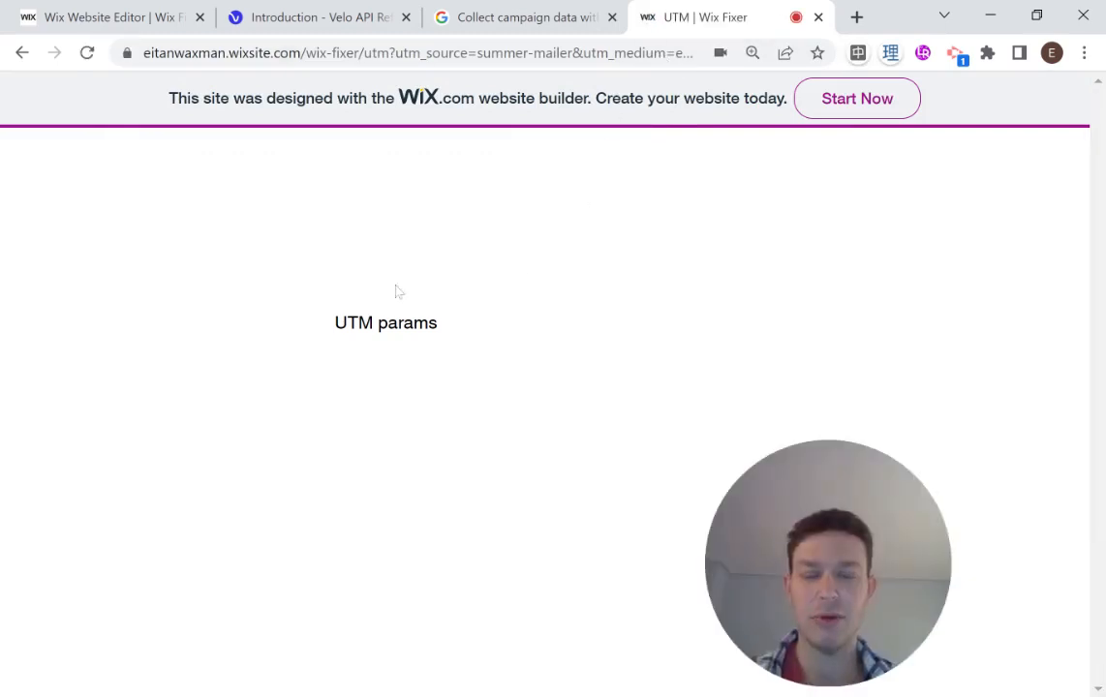
{"action": "mouse_move", "coordinate": [446, 368]}
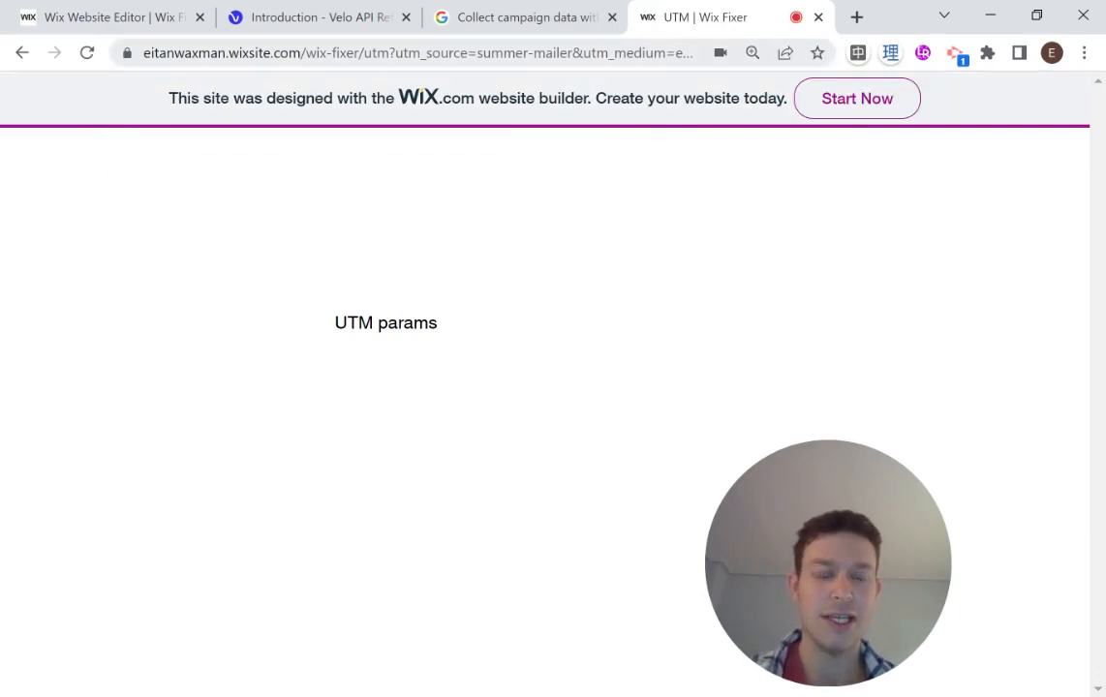
{"action": "mouse_move", "coordinate": [697, 204]}
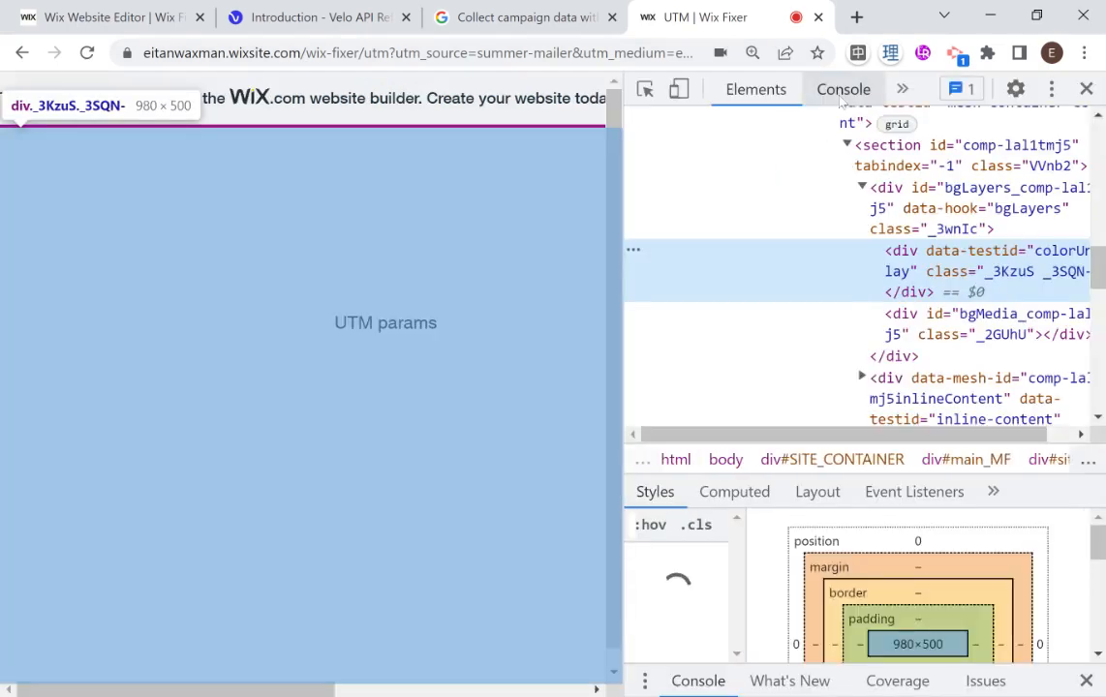
Expand the console's logged query object: summer-sale campaign, email medium, summer-mailer source
{"action": "left_click", "coordinate": [843, 89]}
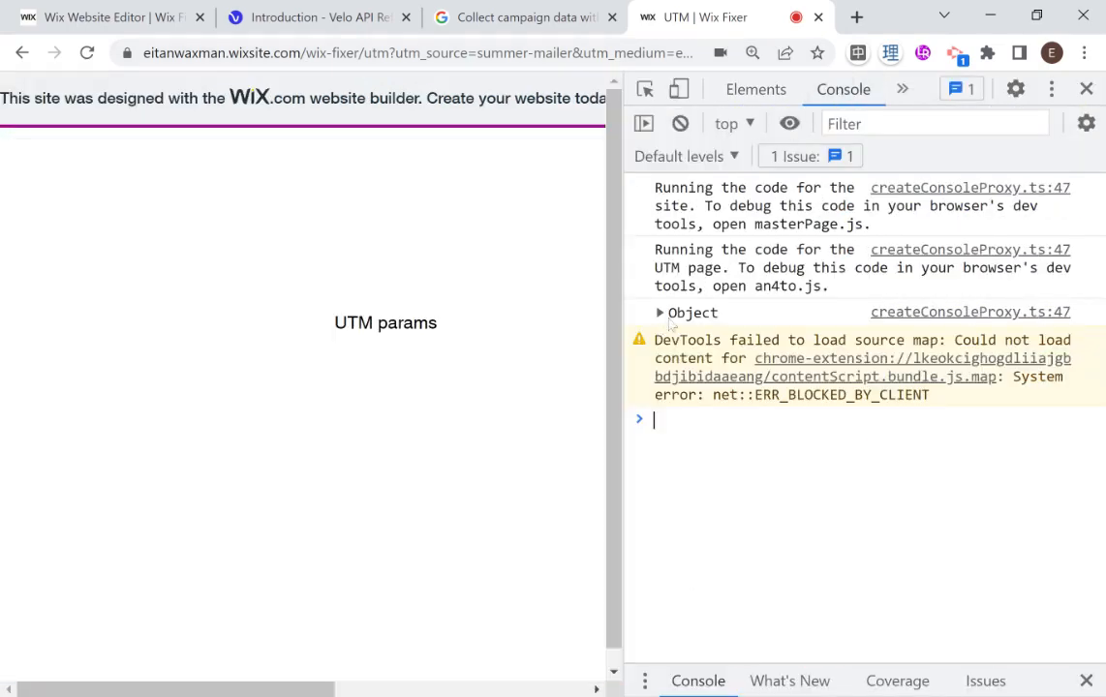
{"action": "left_click", "coordinate": [660, 312]}
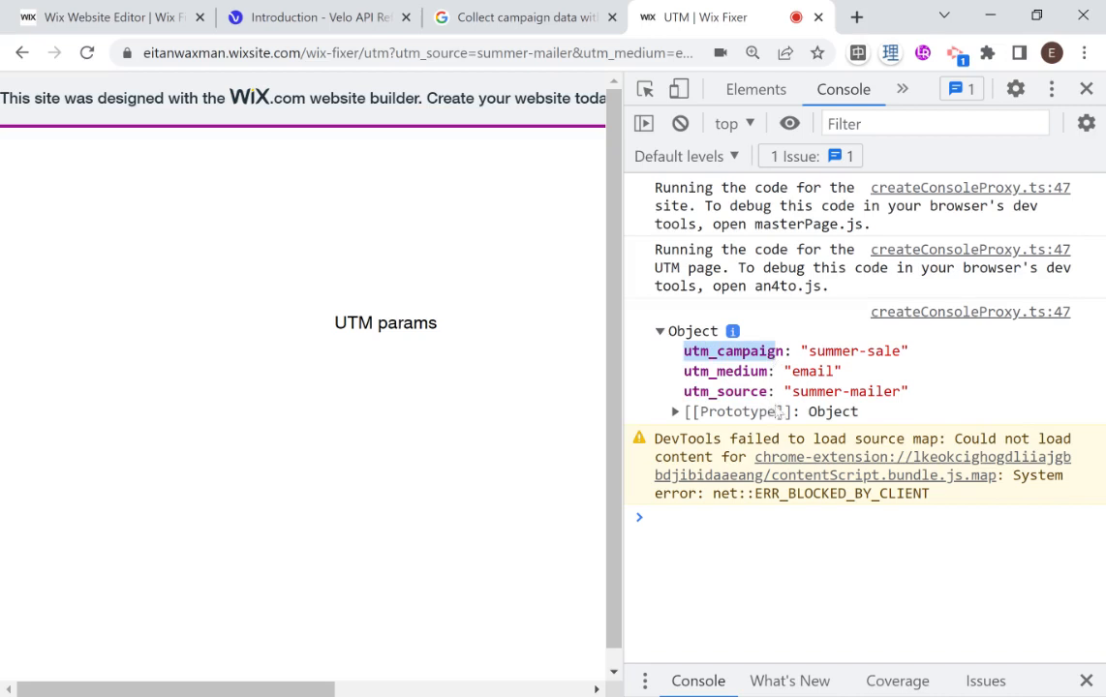
{"action": "mouse_move", "coordinate": [777, 397]}
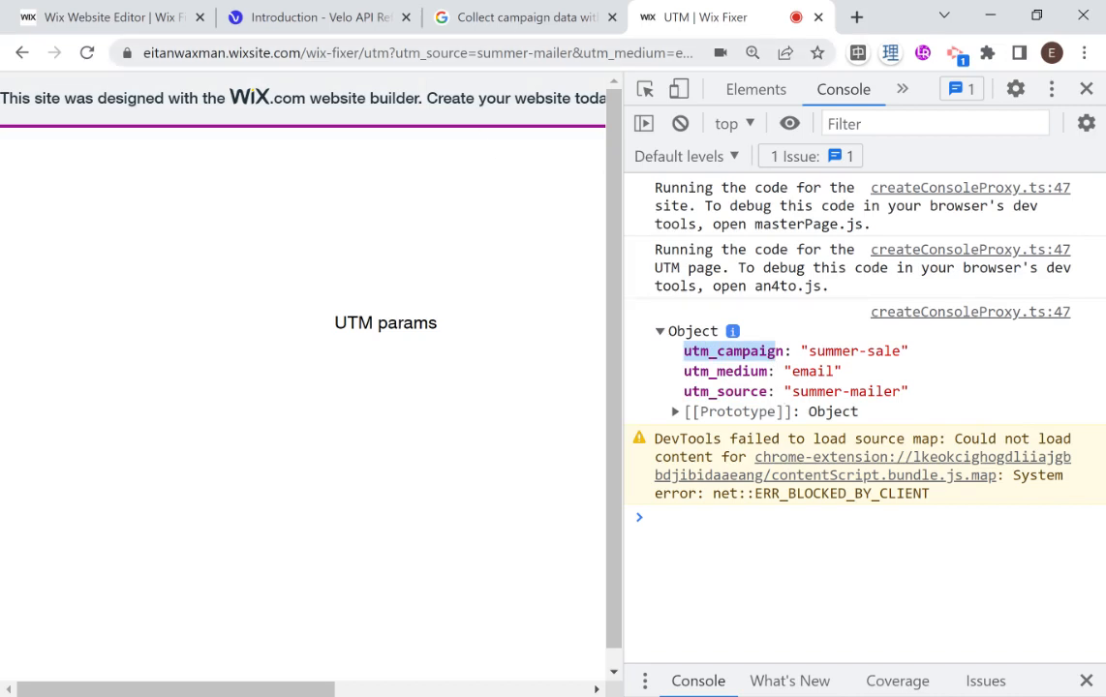
{"action": "left_click", "coordinate": [416, 52]}
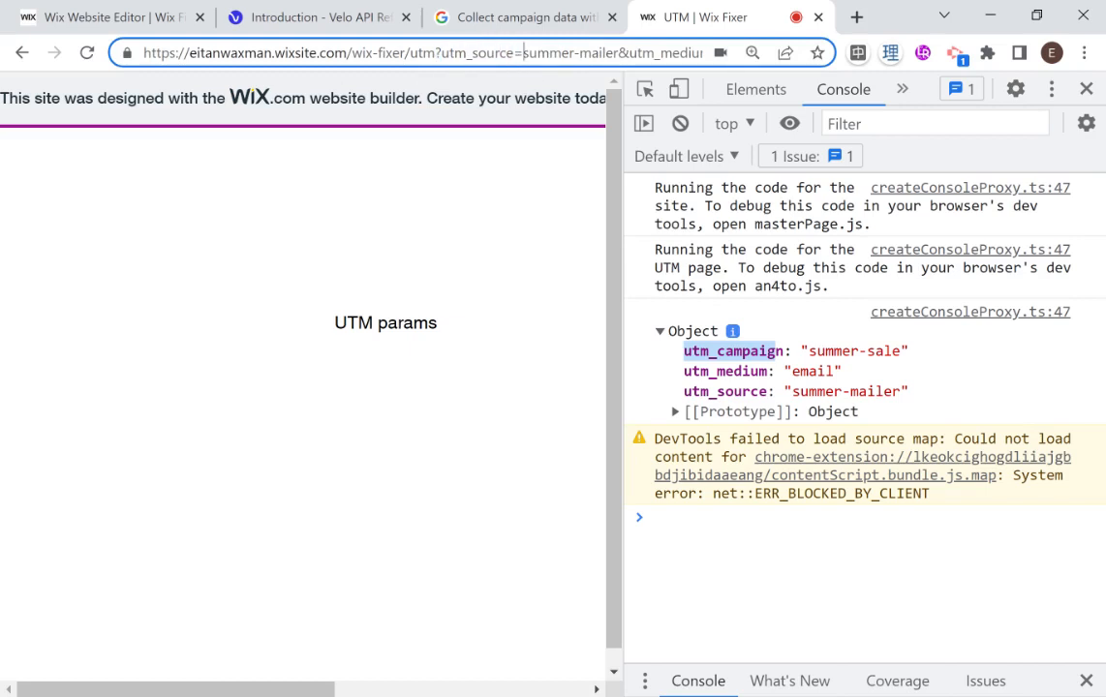
{"action": "double_click", "coordinate": [569, 52]}
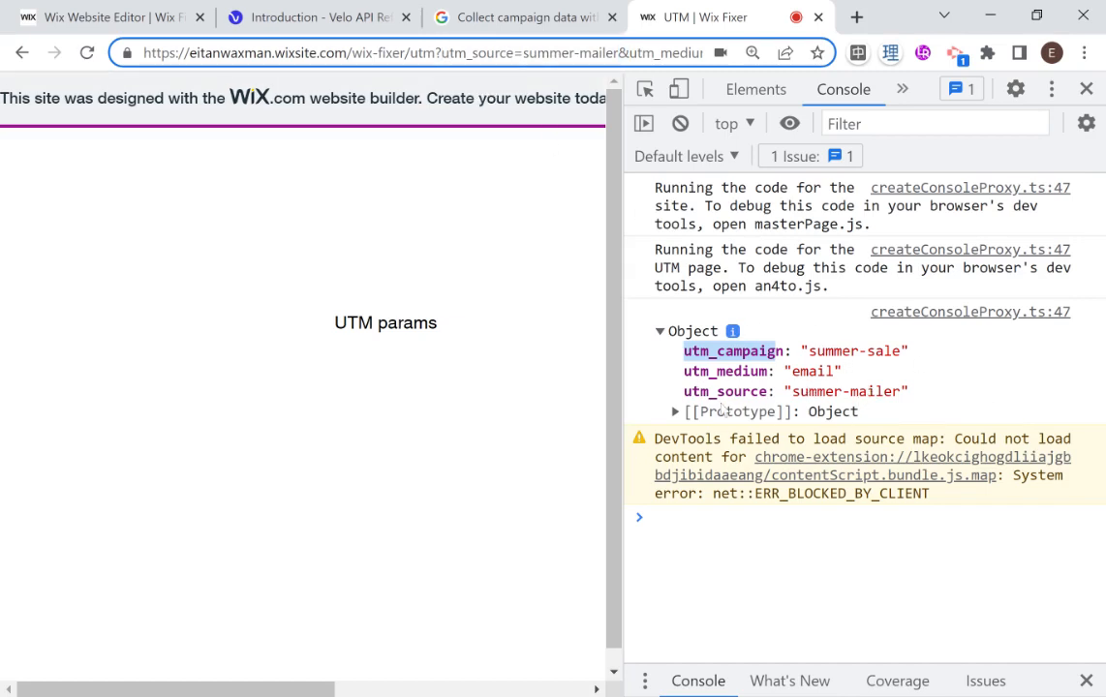
{"action": "mouse_move", "coordinate": [783, 380]}
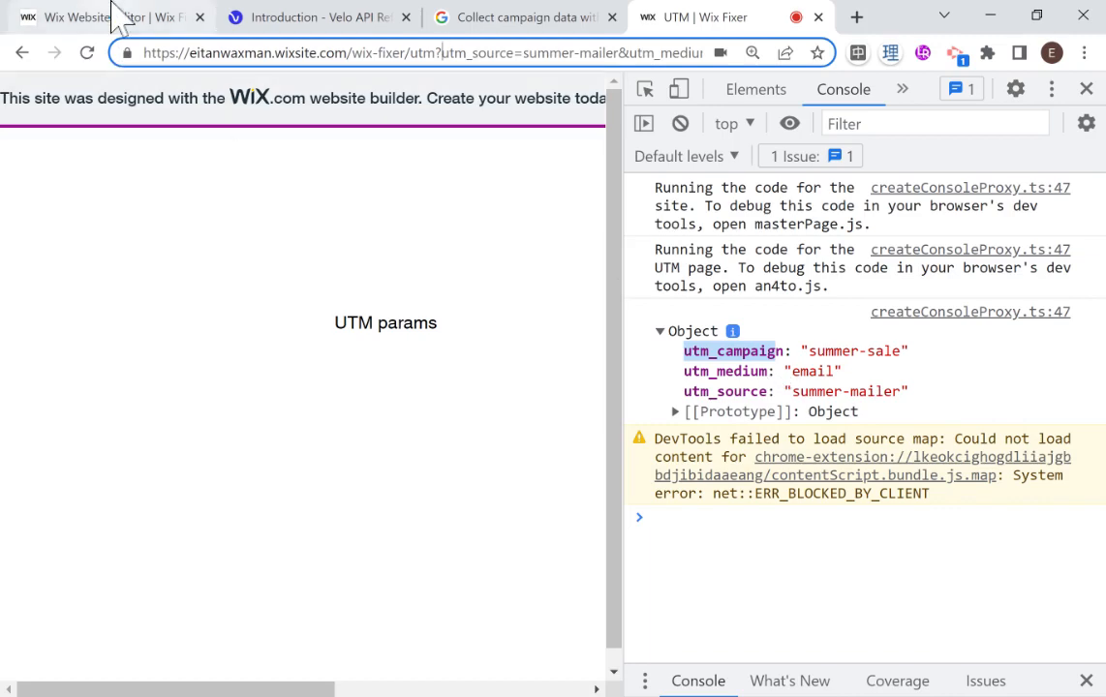
Start adding a campaign parameter to the code, comparing the Analytics article and API reference
{"action": "left_click", "coordinate": [107, 17]}
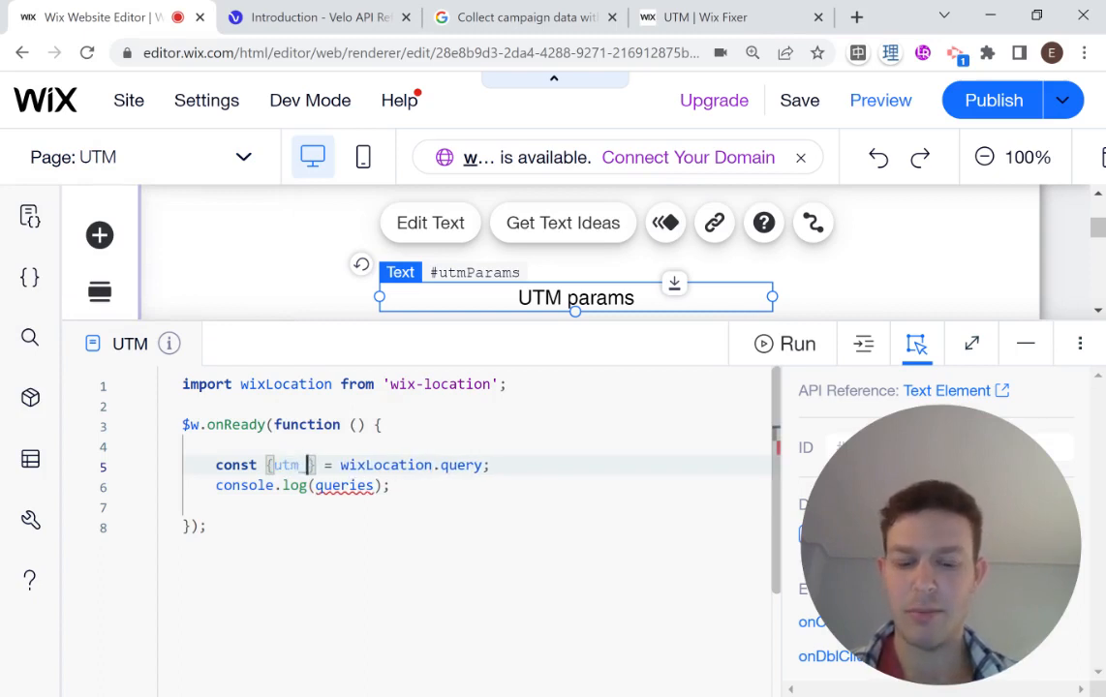
{"action": "type", "text": "_camp"}
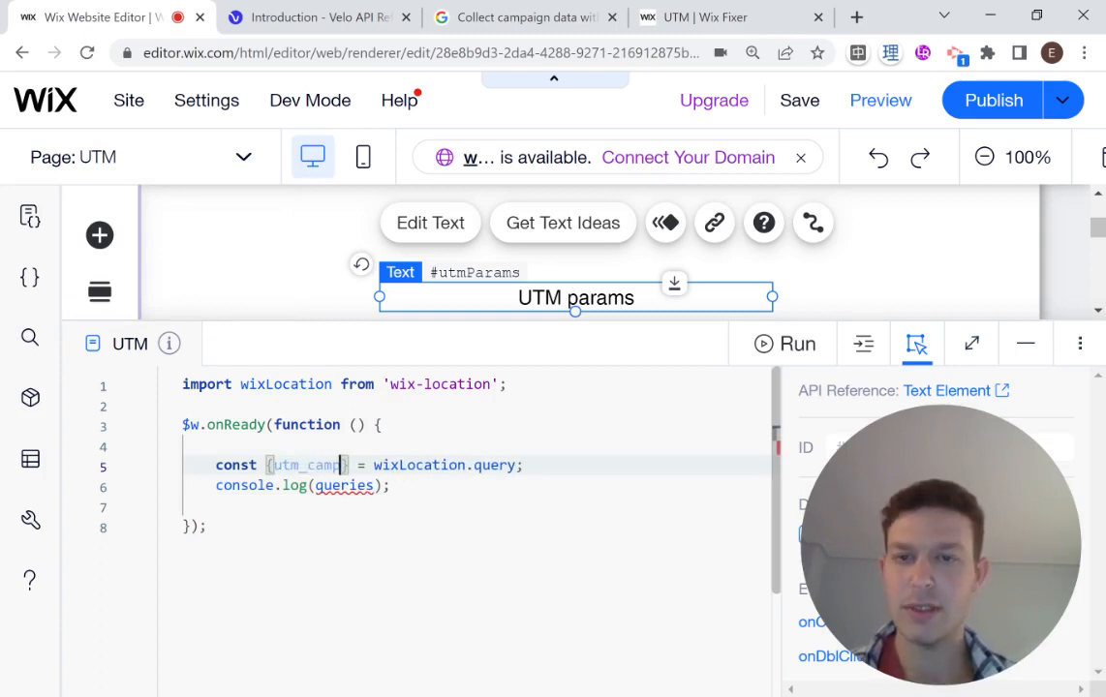
{"action": "left_click", "coordinate": [523, 17]}
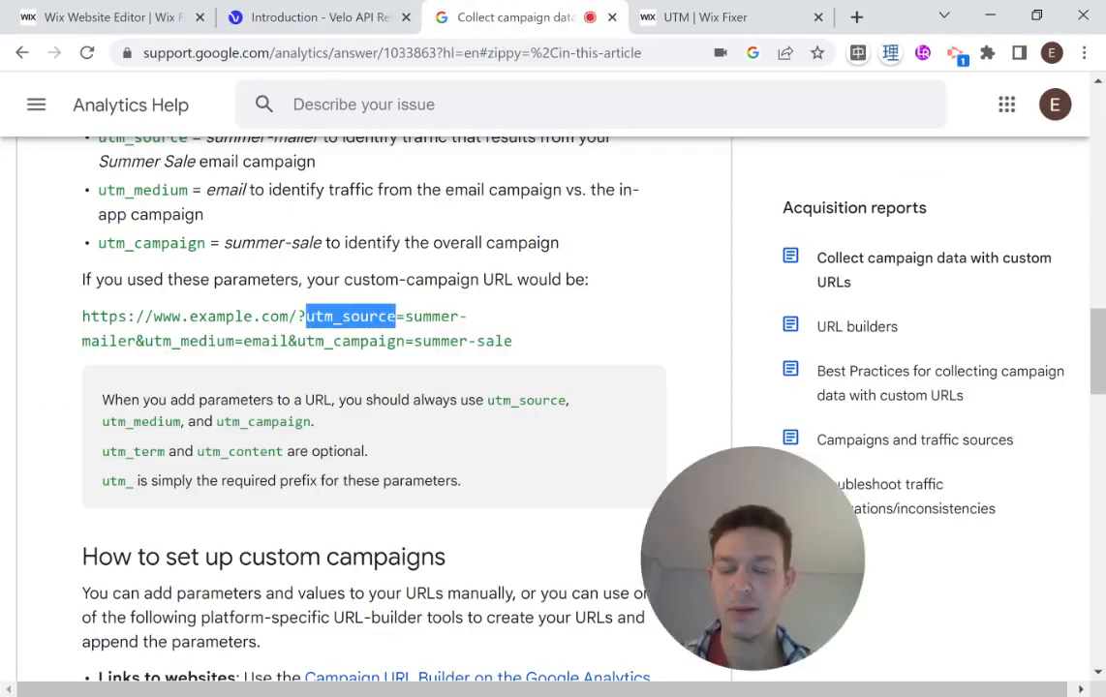
{"action": "left_click", "coordinate": [107, 16]}
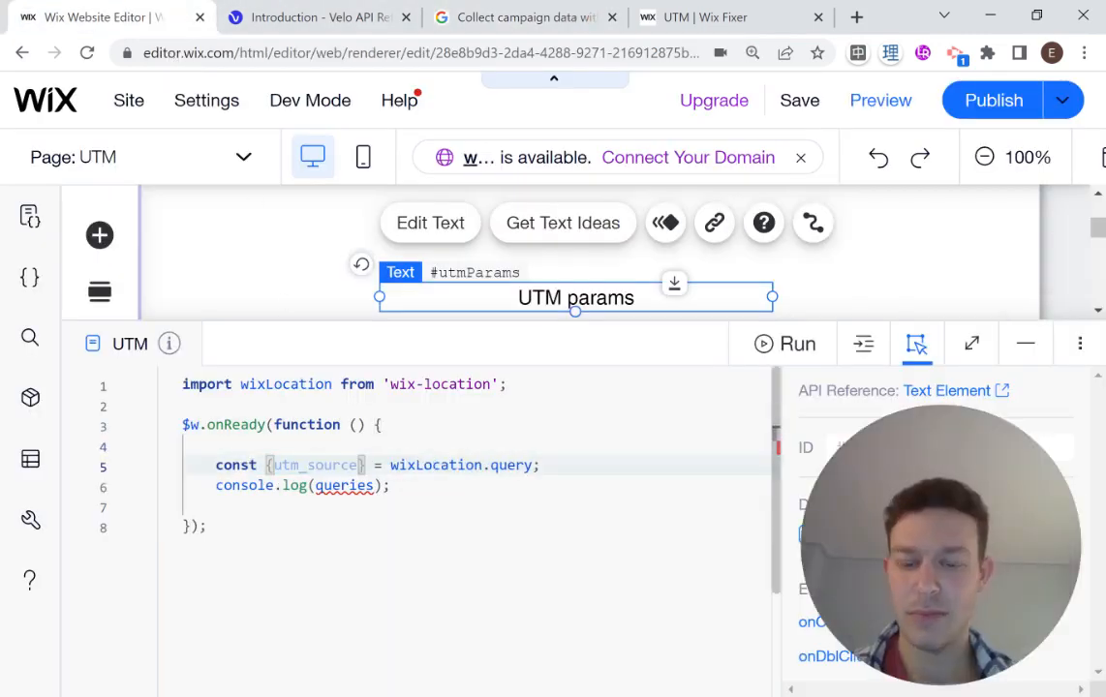
{"action": "left_click", "coordinate": [315, 16]}
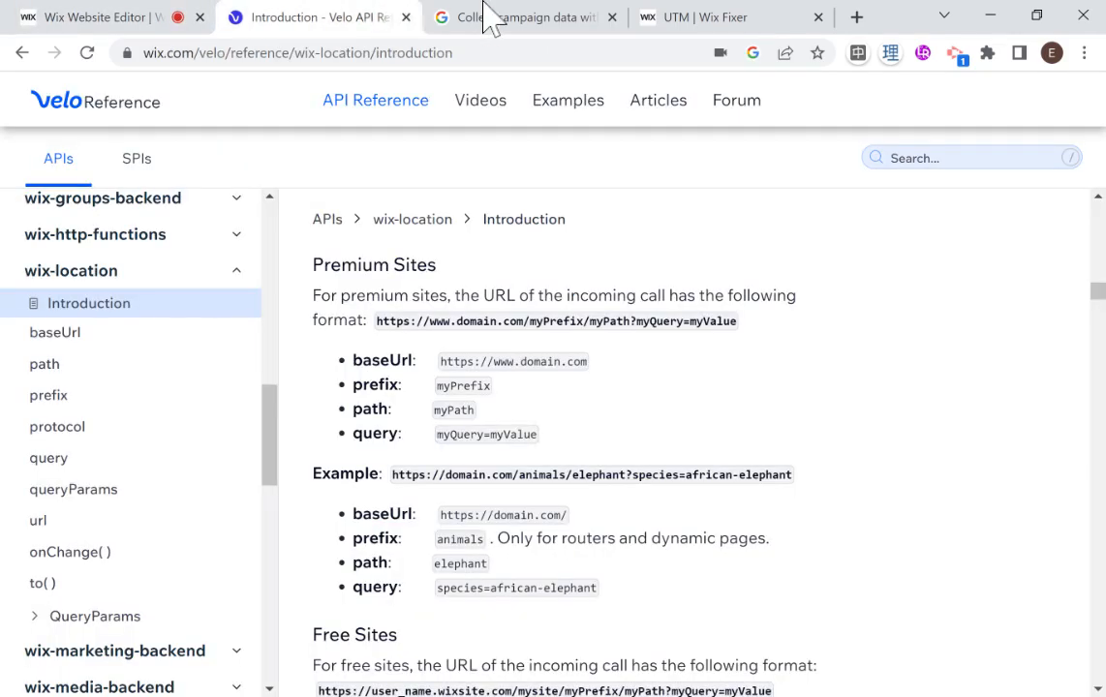
{"action": "left_click", "coordinate": [523, 16]}
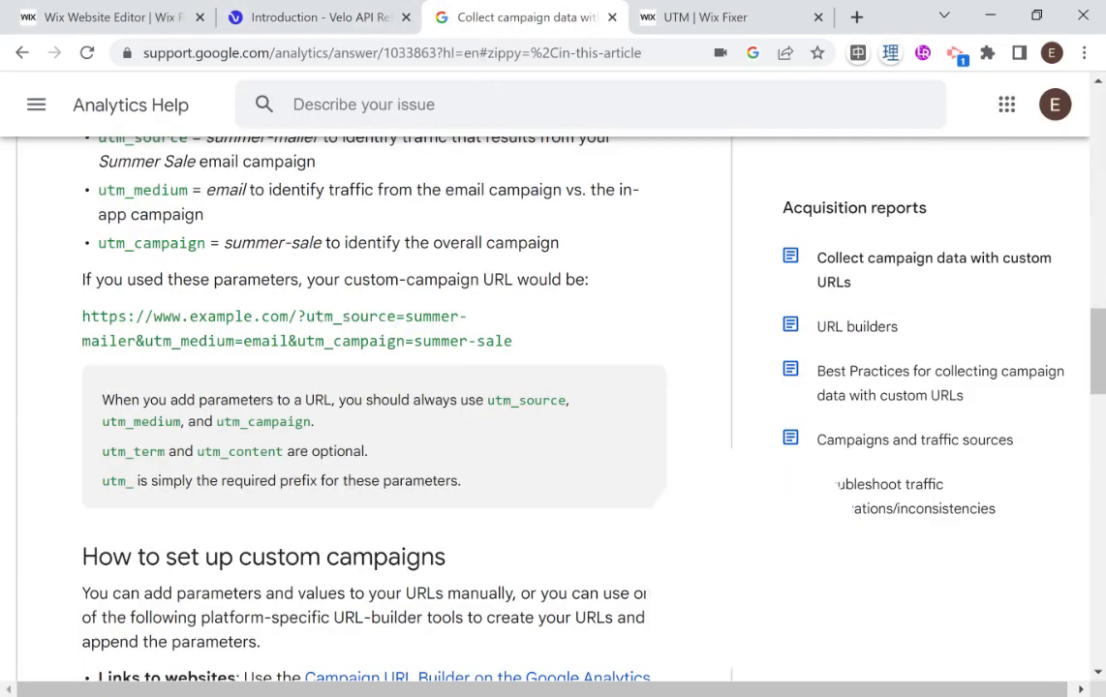
Check utm_medium in the example URL and add utm_campaign to the destructured query
{"action": "double_click", "coordinate": [190, 341]}
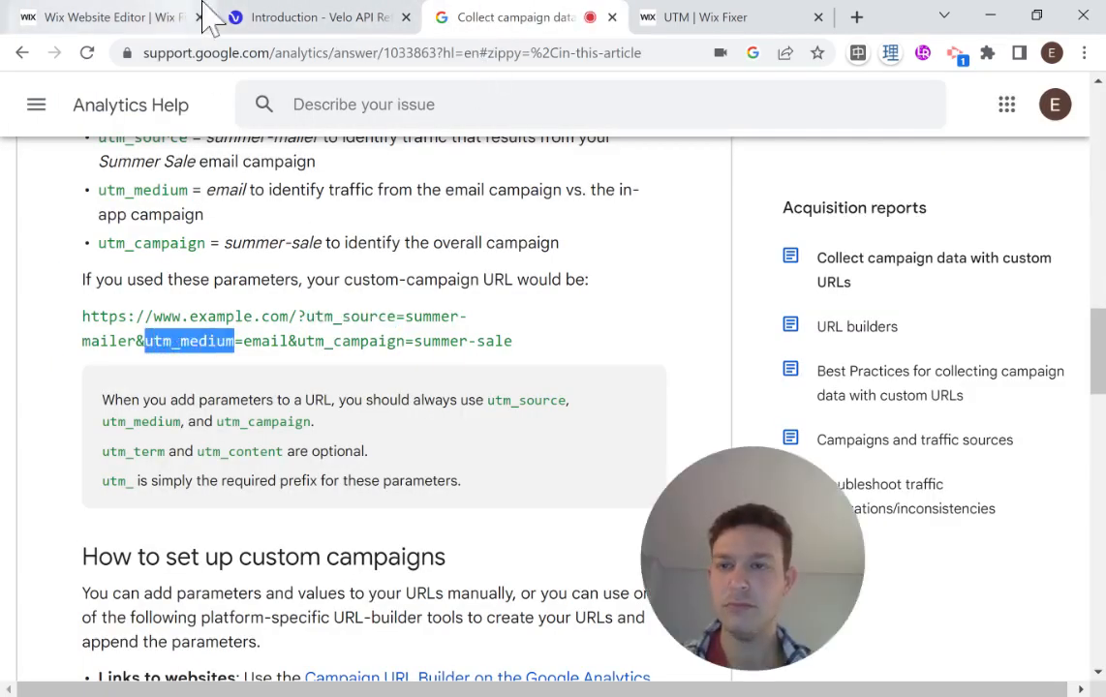
{"action": "left_click", "coordinate": [97, 17]}
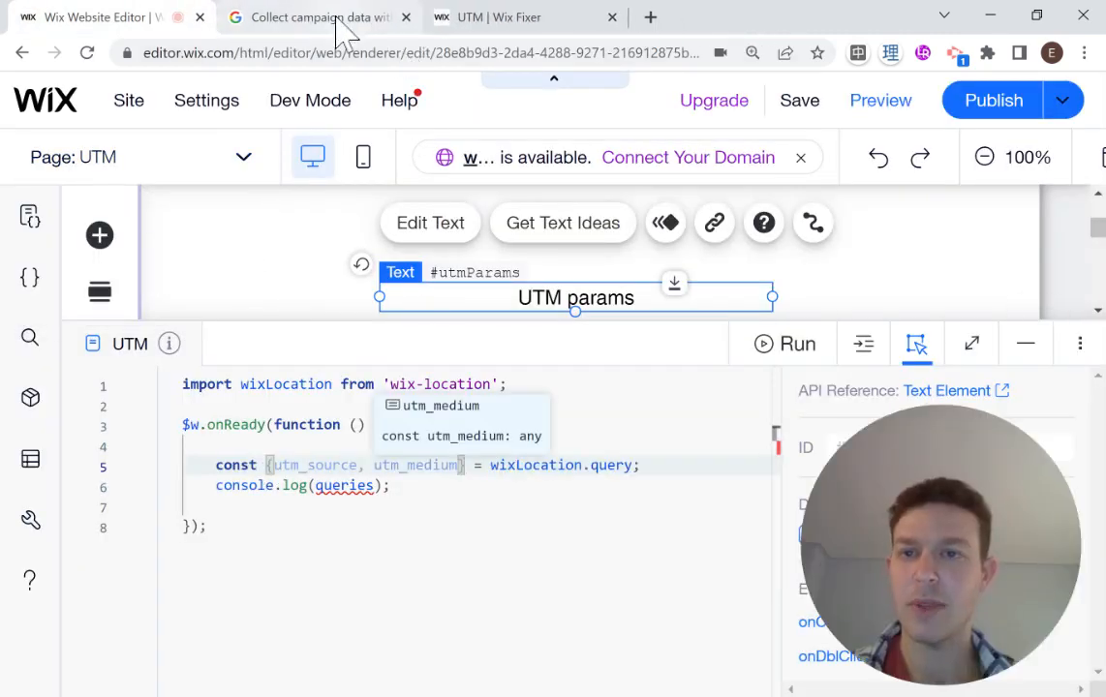
{"action": "left_click", "coordinate": [315, 18]}
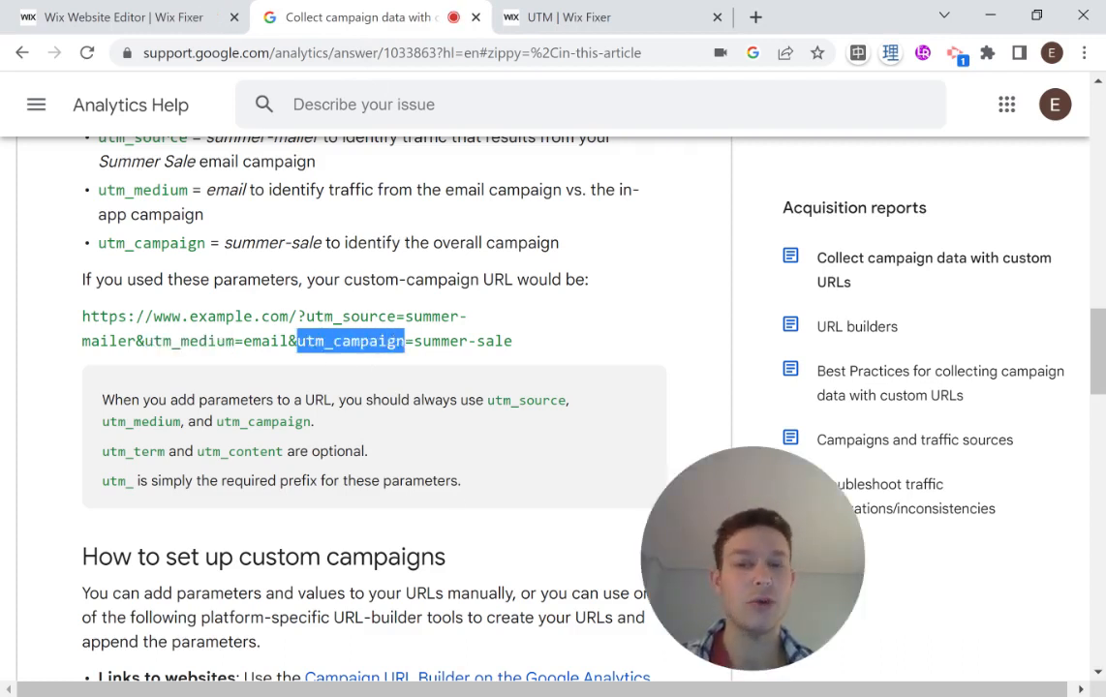
{"action": "left_click", "coordinate": [126, 16]}
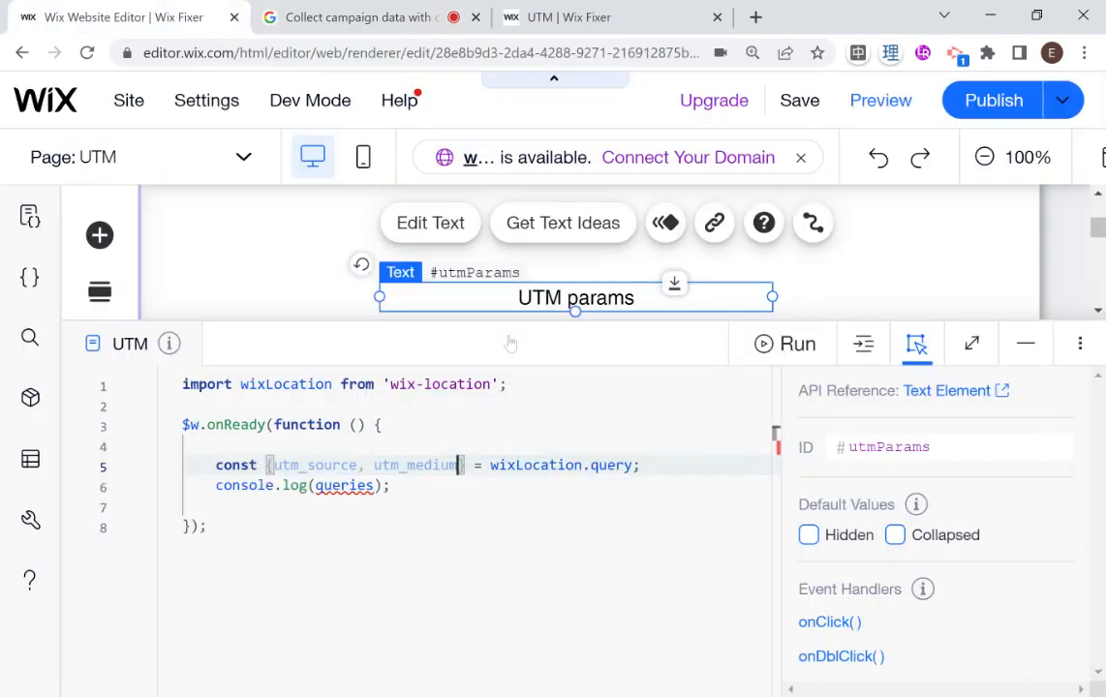
{"action": "type", "text": ", utm_campaign"}
{"action": "left_click", "coordinate": [478, 486]}
{"action": "type", "text": "$w(\"#\")"}
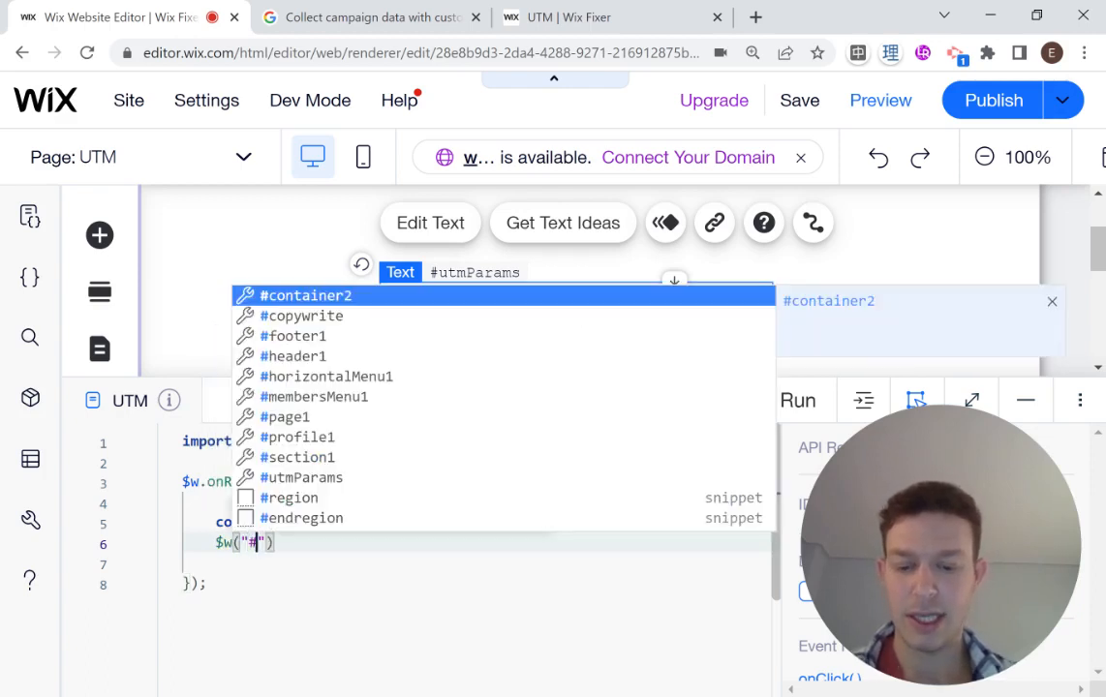
Target #utmParams and type the 'UTM PARAMS:' heading with a Source: ${} placeholder
{"action": "left_click", "coordinate": [301, 477]}
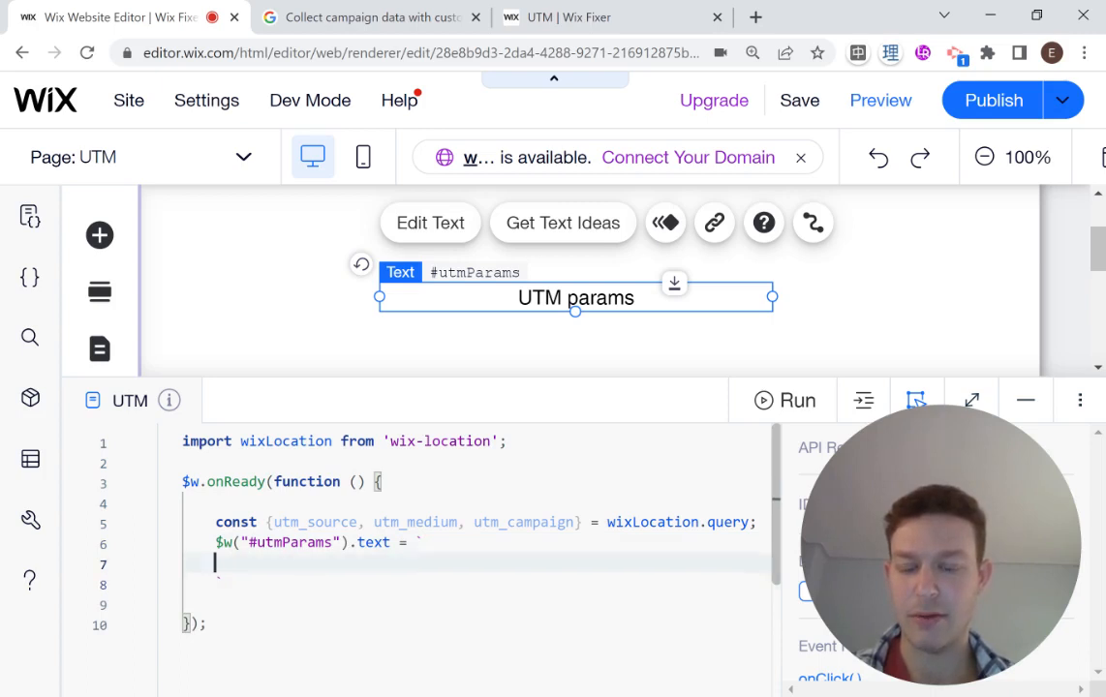
{"action": "type", "text": "UTM"}
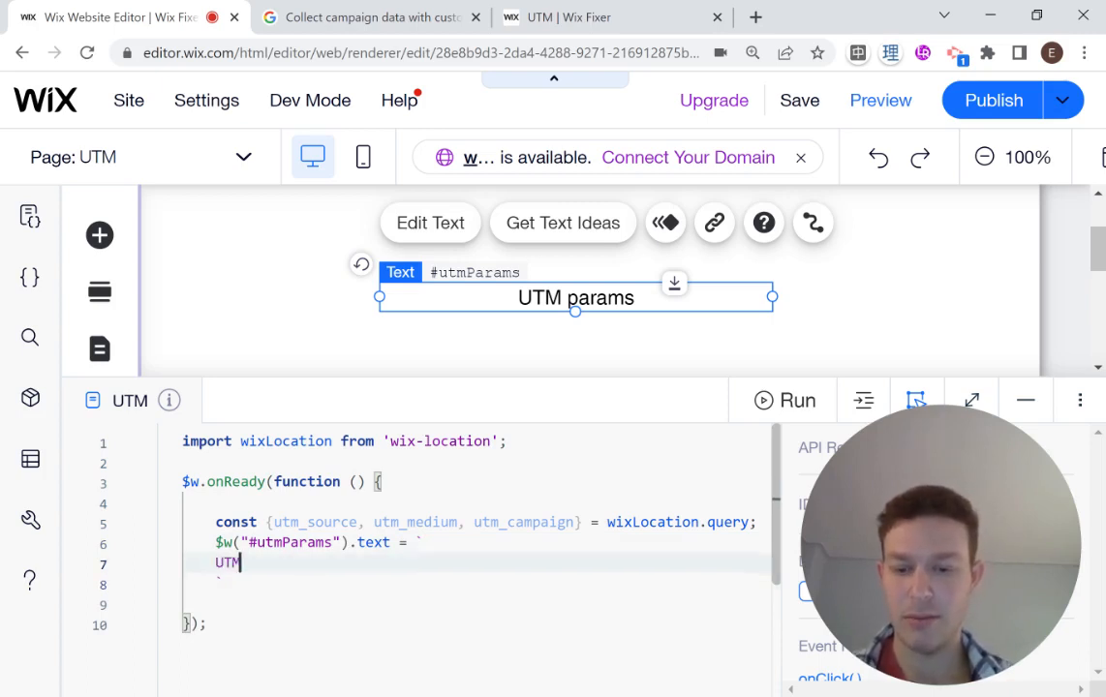
{"action": "type", "text": "PARAMS:"}
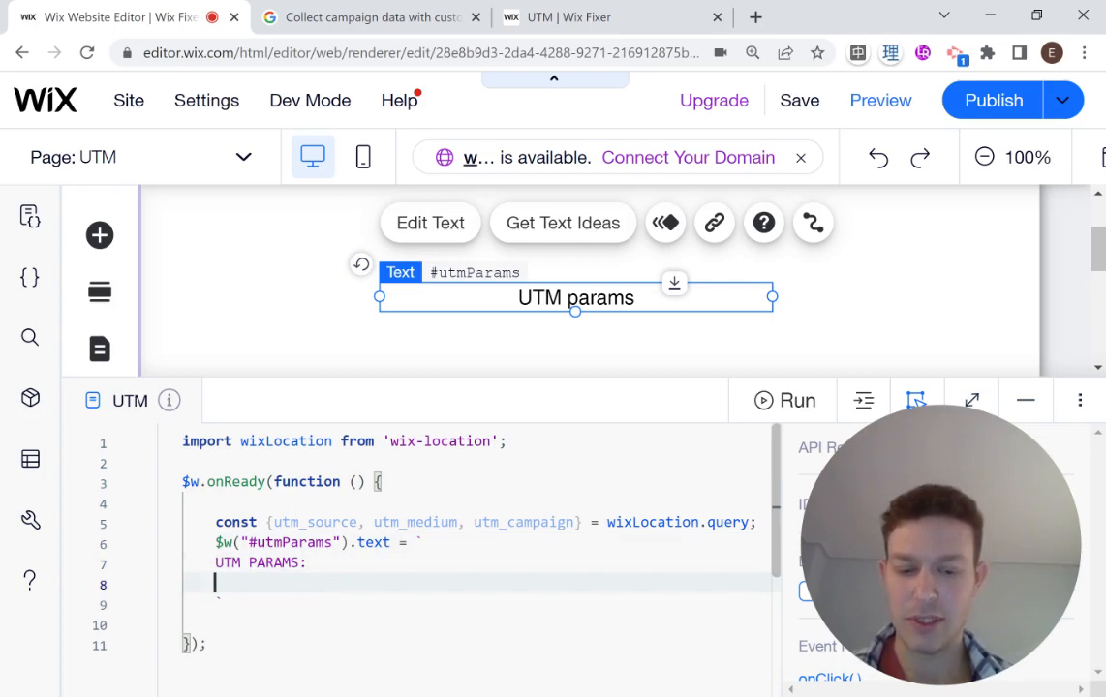
{"action": "type", "text": "Source:"}
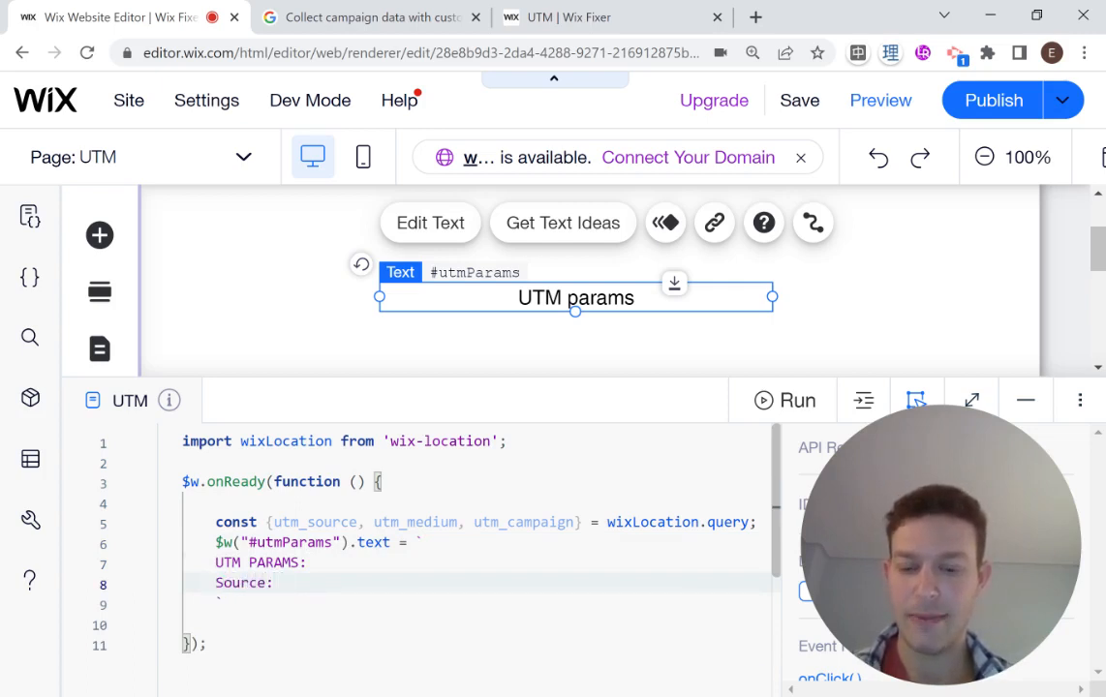
{"action": "type", "text": "${}"}
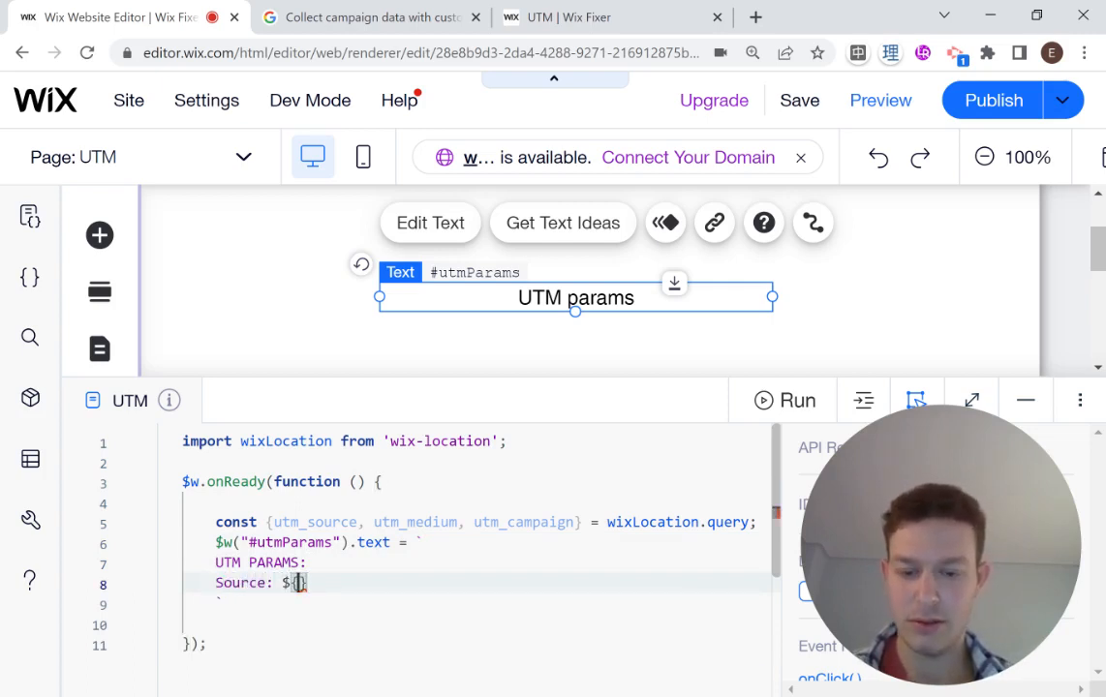
Add the Medium and CAMPAIGN lines with utm_medium and utm_campaign values to the template
{"action": "type", "text": "utm_source"}
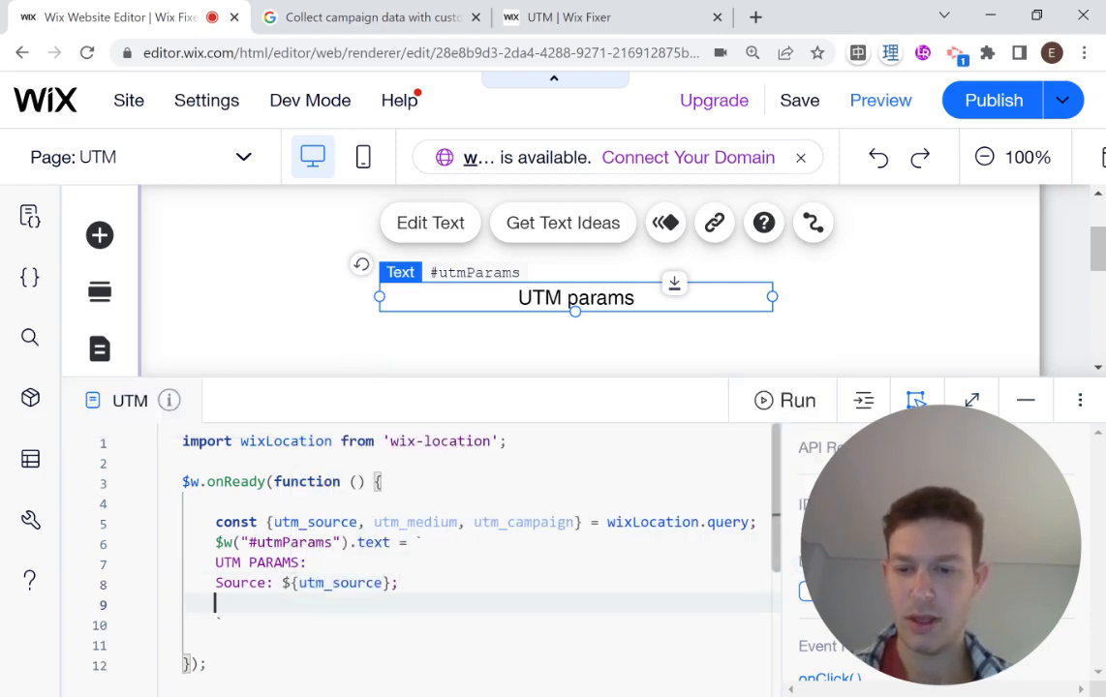
{"action": "type", "text": "Me"}
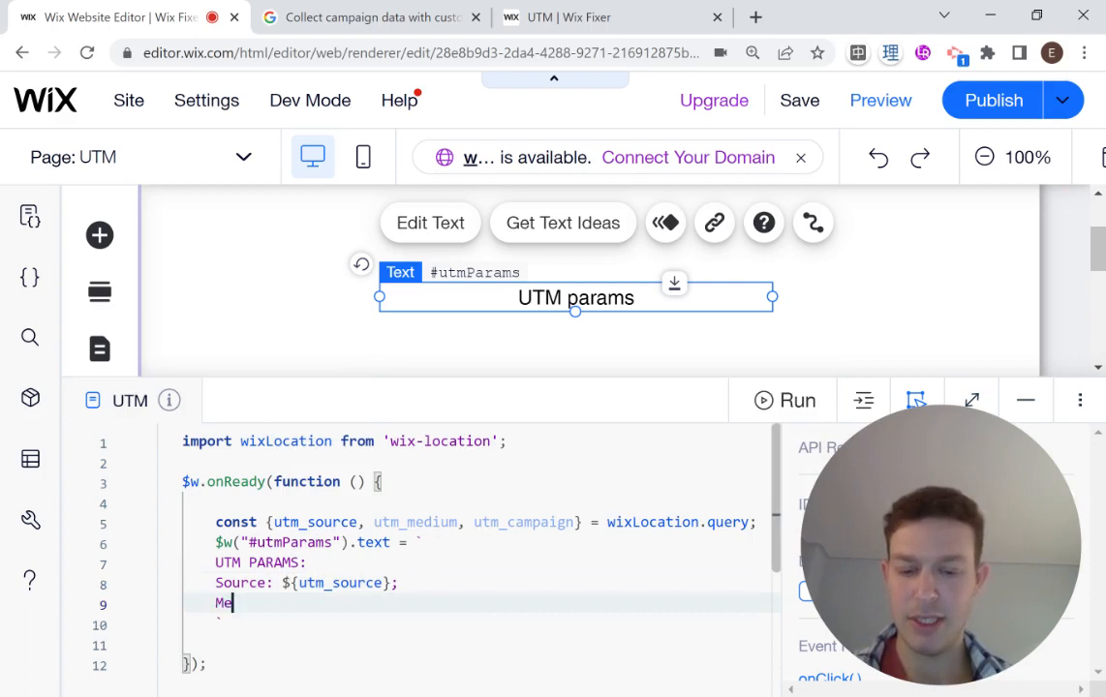
{"action": "type", "text": "dium:"}
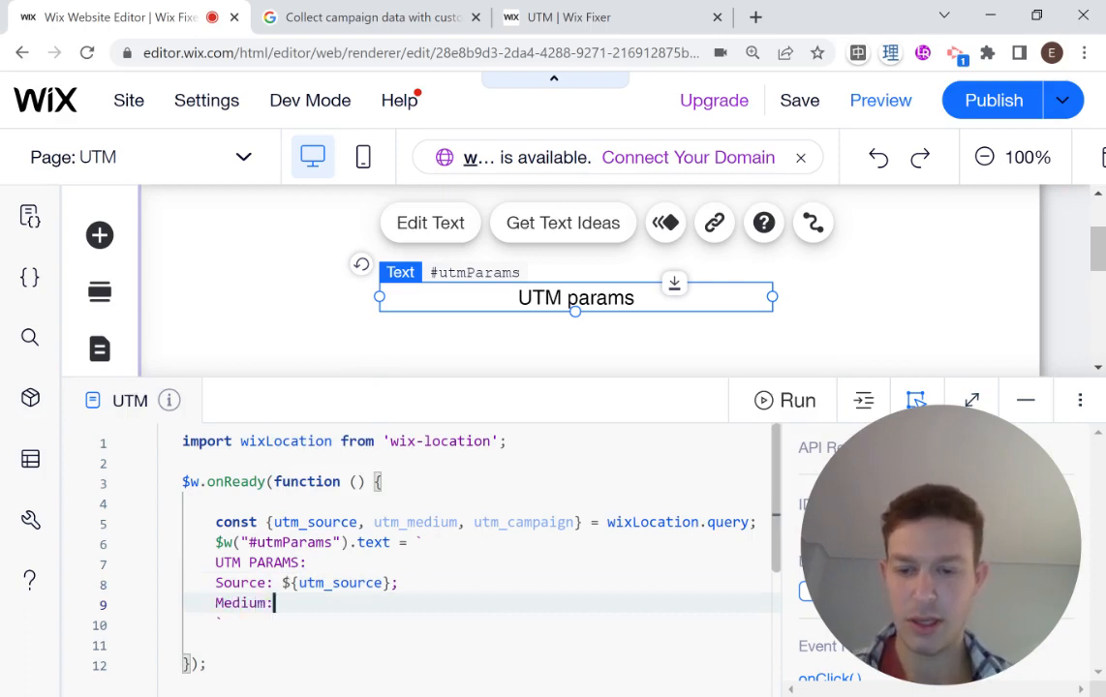
{"action": "type", "text": "${utm_medium};"}
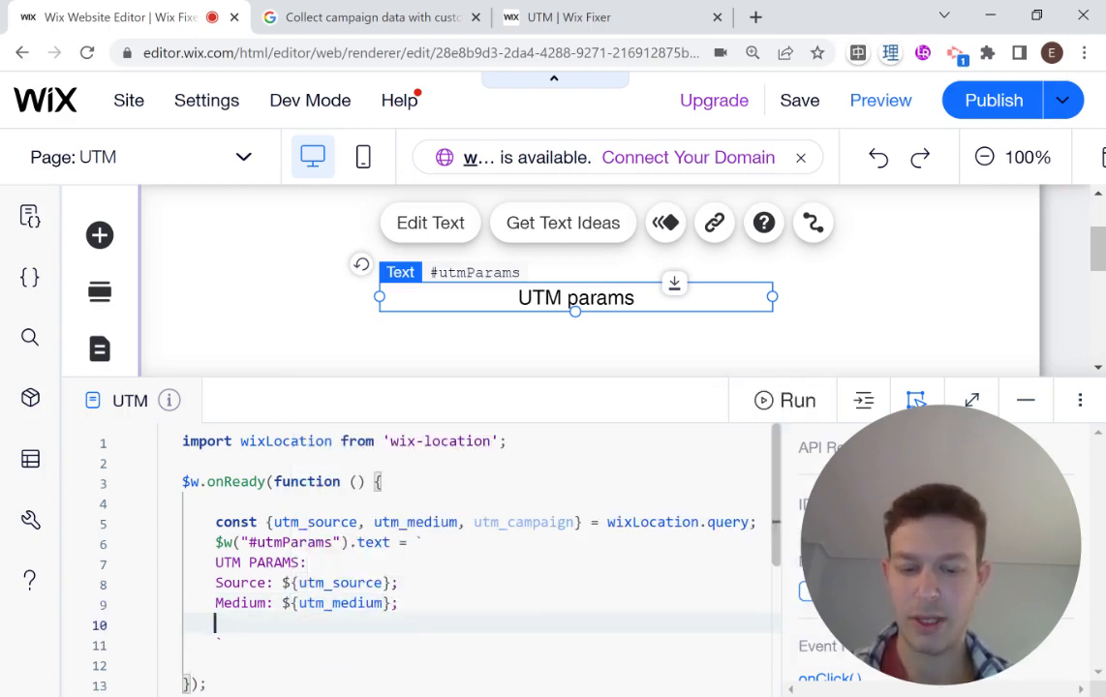
{"action": "type", "text": "CAMPAIN"}
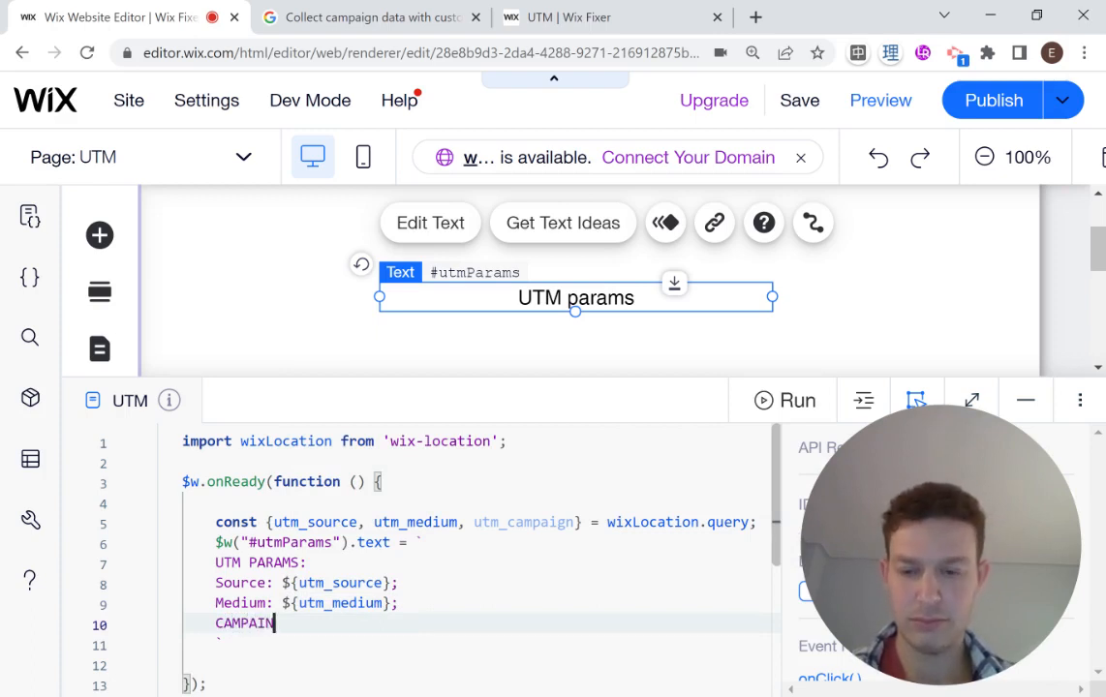
{"action": "key", "text": "Backspace"}
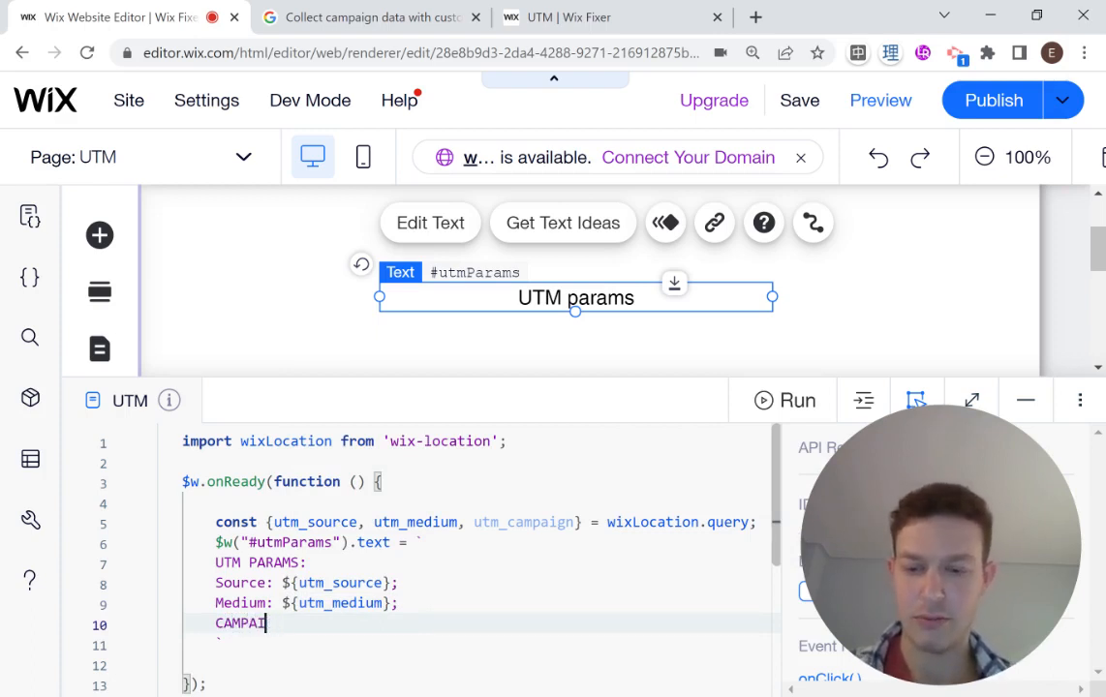
{"action": "type", "text": "GN: ${"}
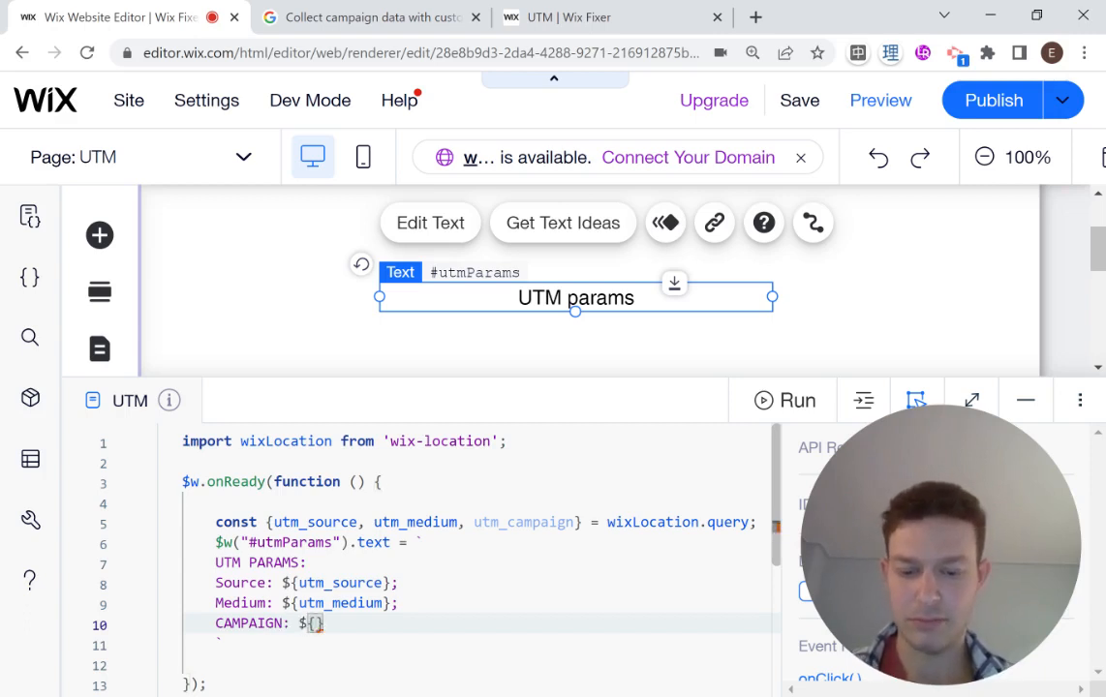
{"action": "type", "text": "utm_campaign"}
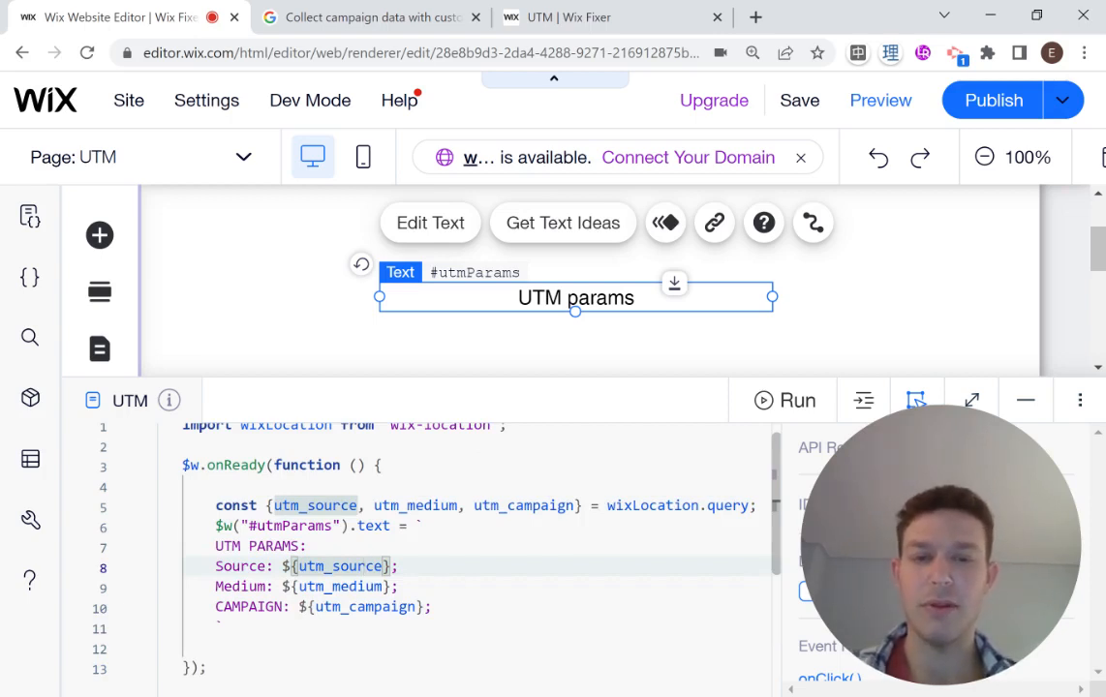
{"action": "mouse_move", "coordinate": [880, 100]}
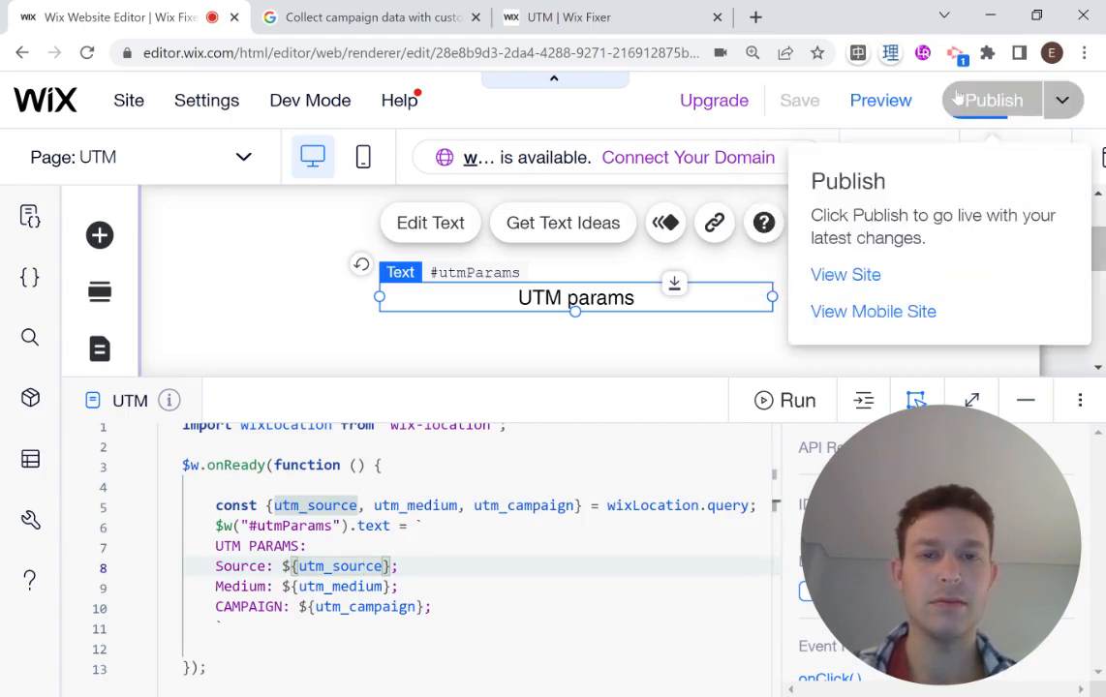
{"action": "mouse_move", "coordinate": [879, 100]}
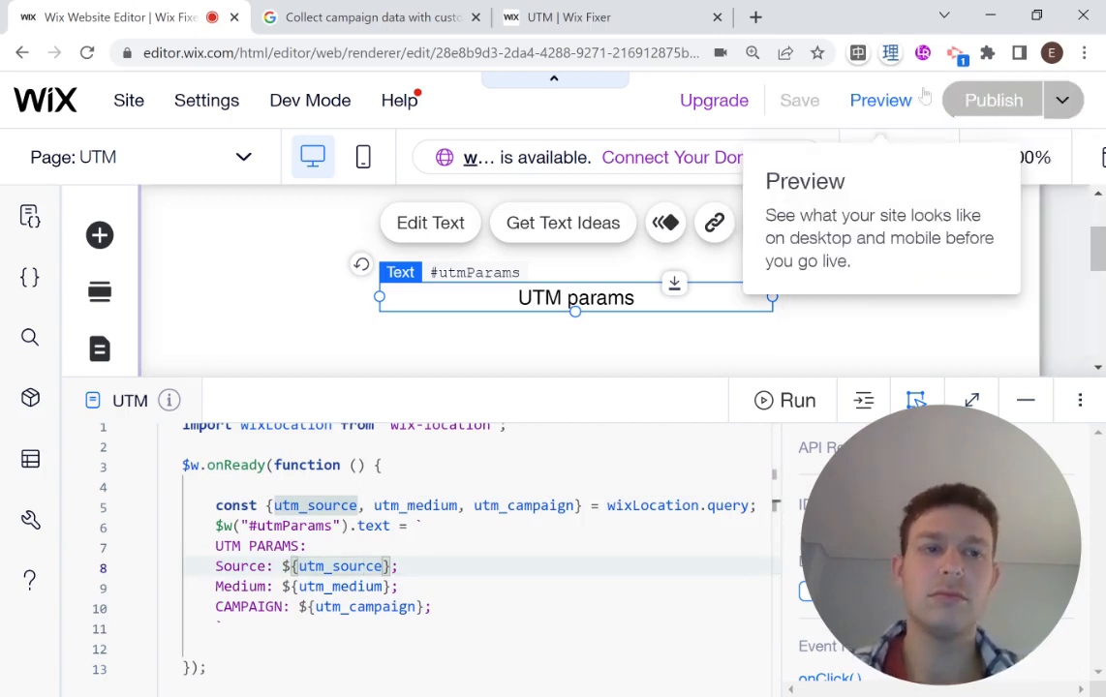
Publish the site with the UTM display code and go to the live UTM page
{"action": "left_click", "coordinate": [993, 99]}
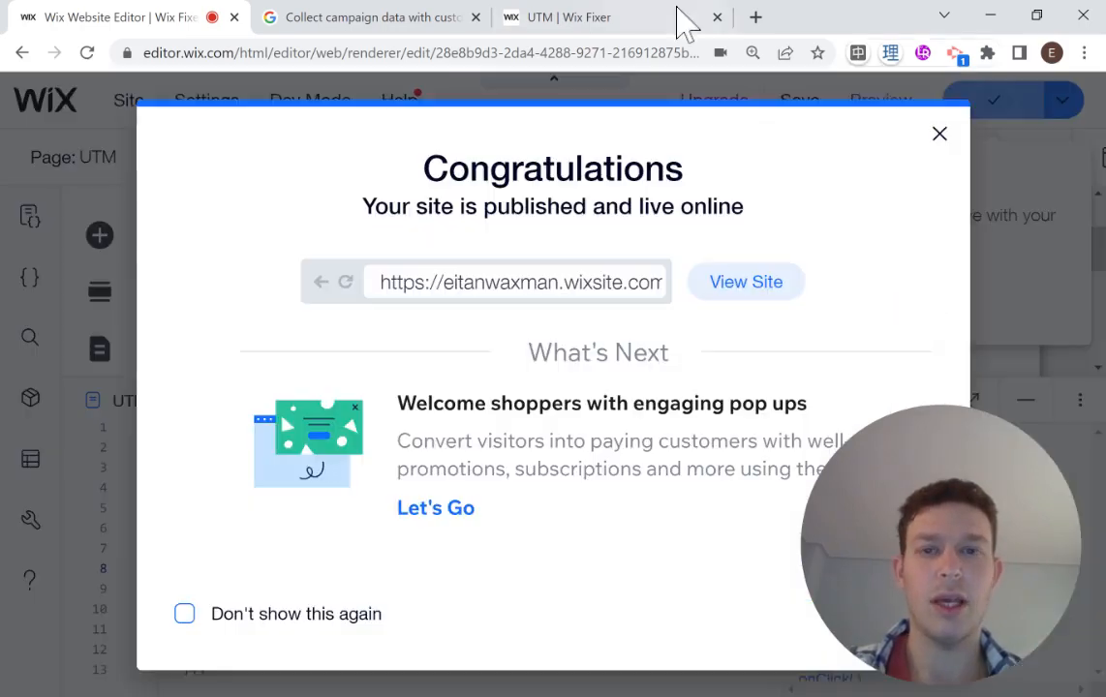
{"action": "left_click", "coordinate": [745, 282]}
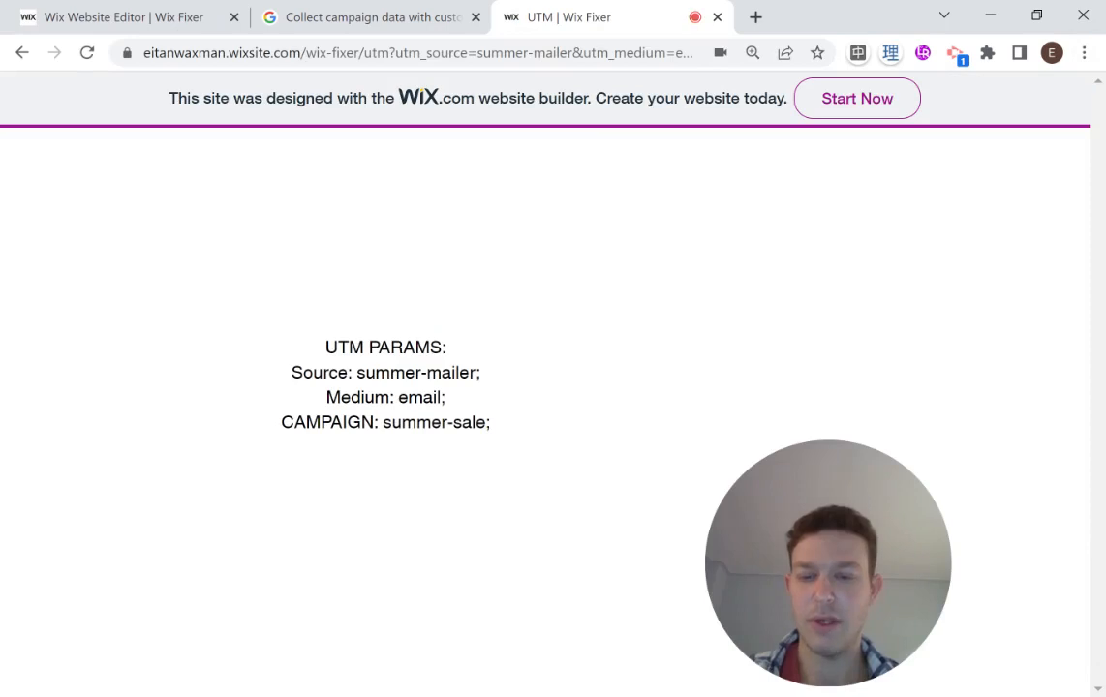
Highlight the campaign value summer-sale on the live page to match the URL's utm_campaign
{"action": "double_click", "coordinate": [417, 372]}
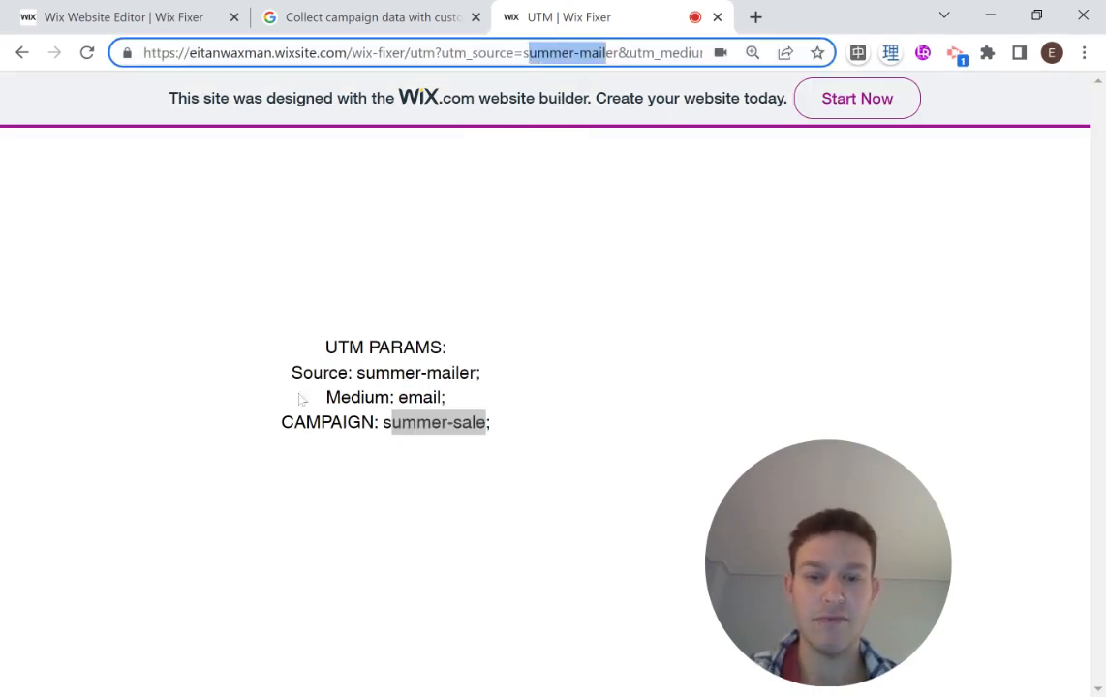
{"action": "mouse_move", "coordinate": [418, 337]}
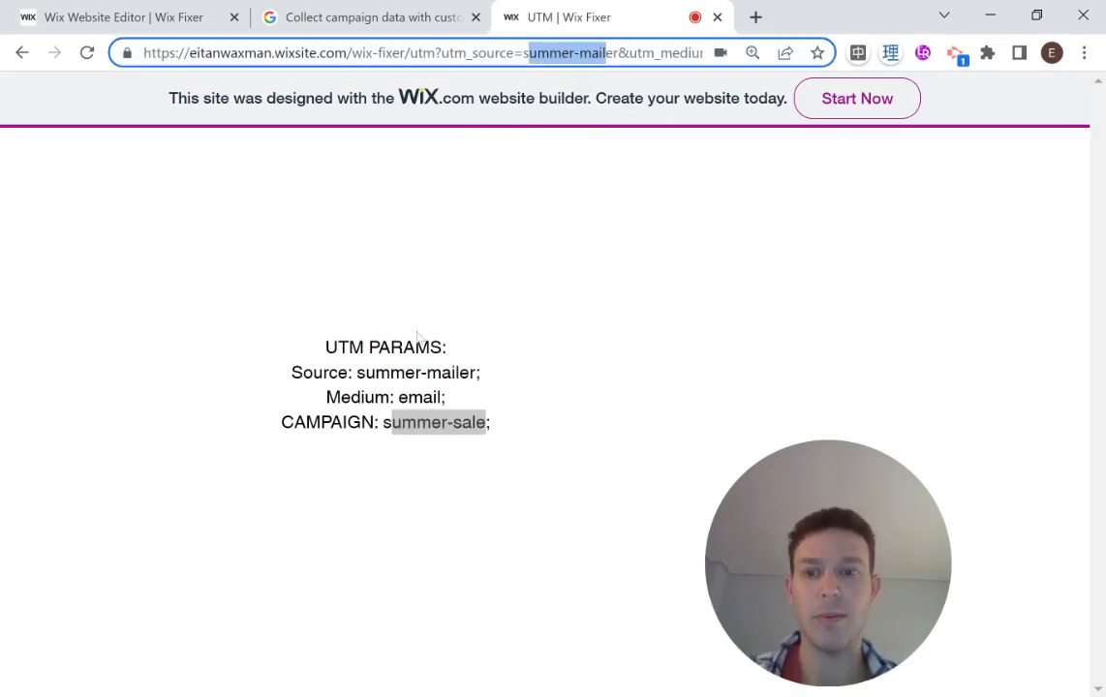